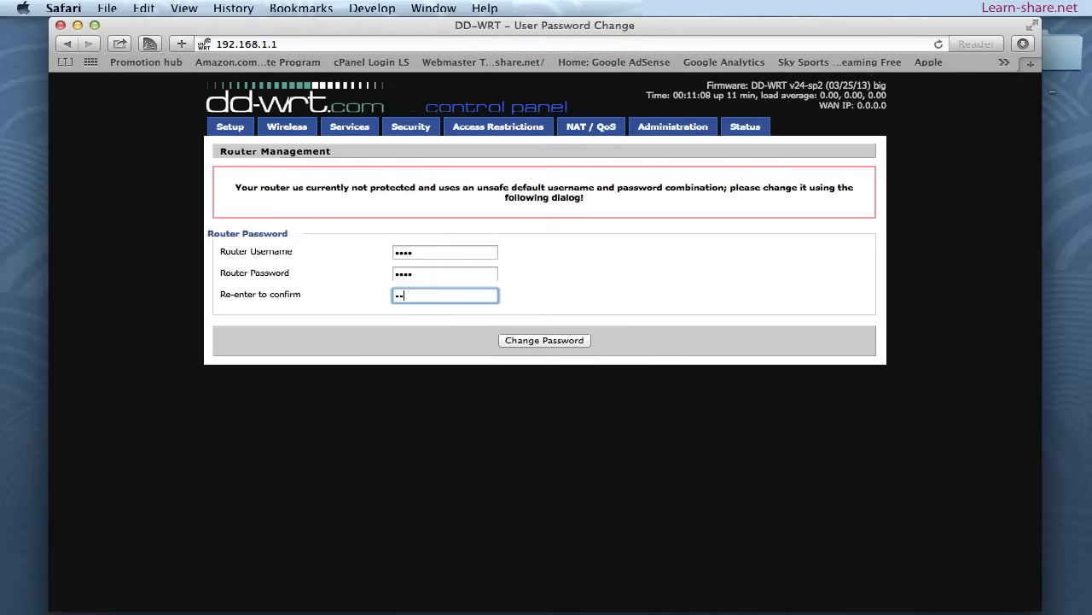
- Save the new router login credentials and go to Administration > Backup
{"action": "left_click", "coordinate": [543, 340]}
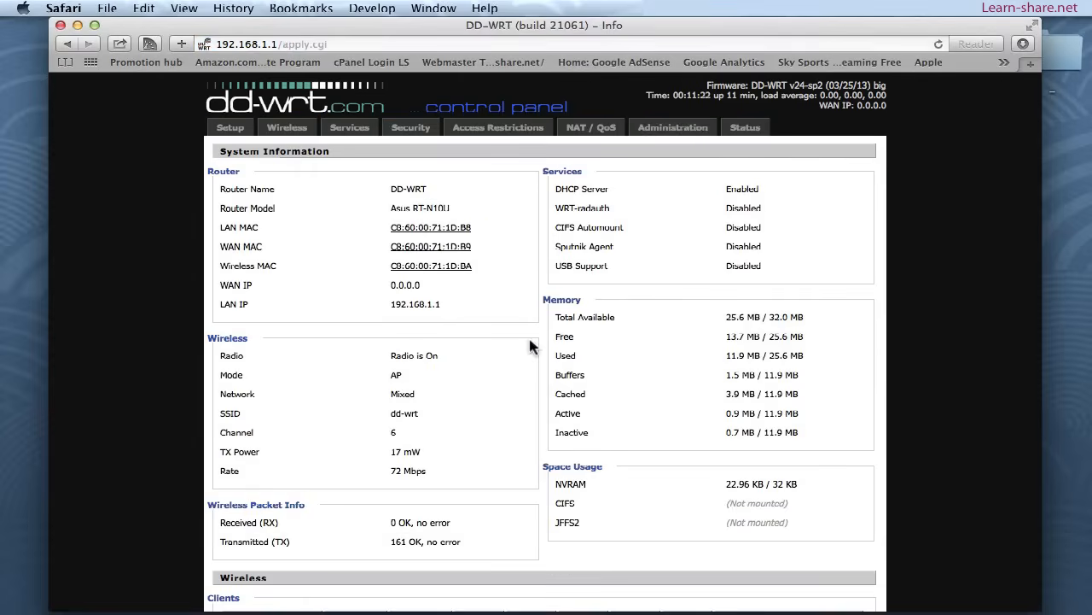
{"action": "left_click", "coordinate": [720, 150]}
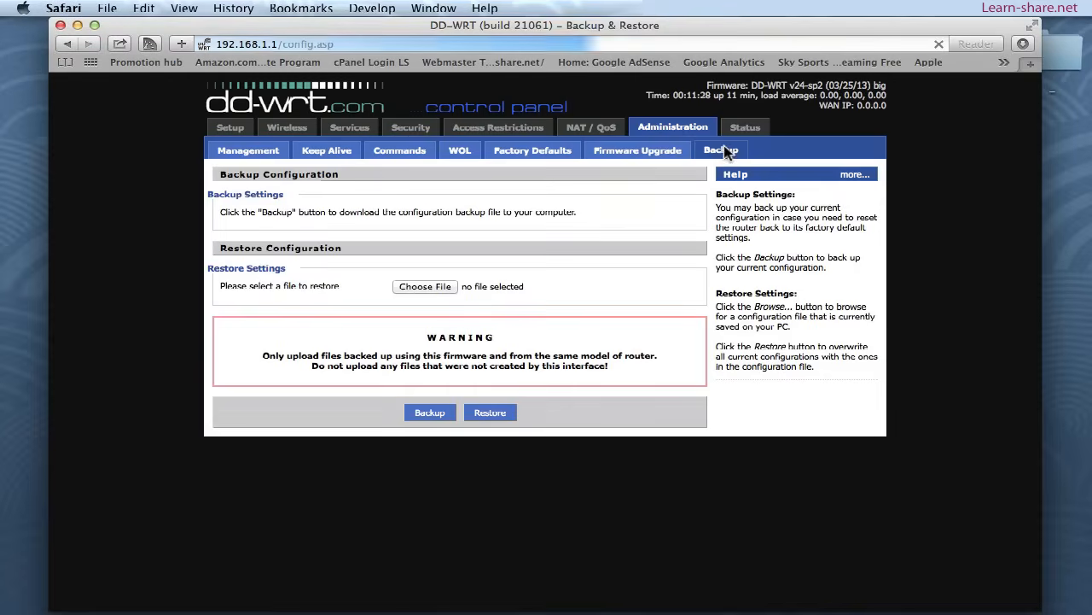
{"action": "left_click", "coordinate": [430, 412]}
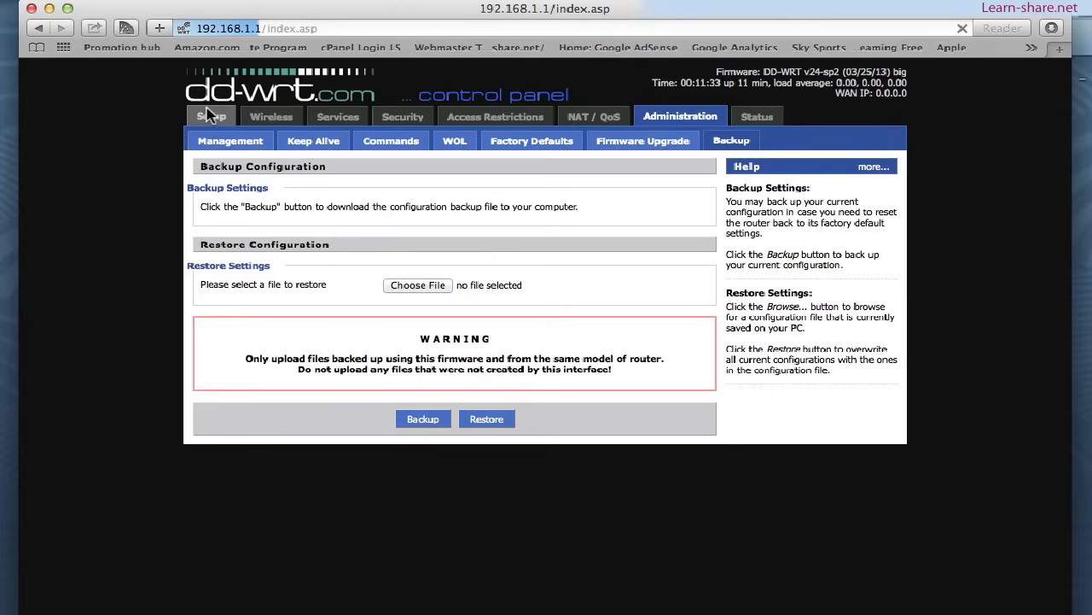
- On Basic Setup, disable the WAN connection, name the router 'router 2', local IP 192.168.0.2, gateway 192.168.0.1
{"action": "left_click", "coordinate": [212, 116]}
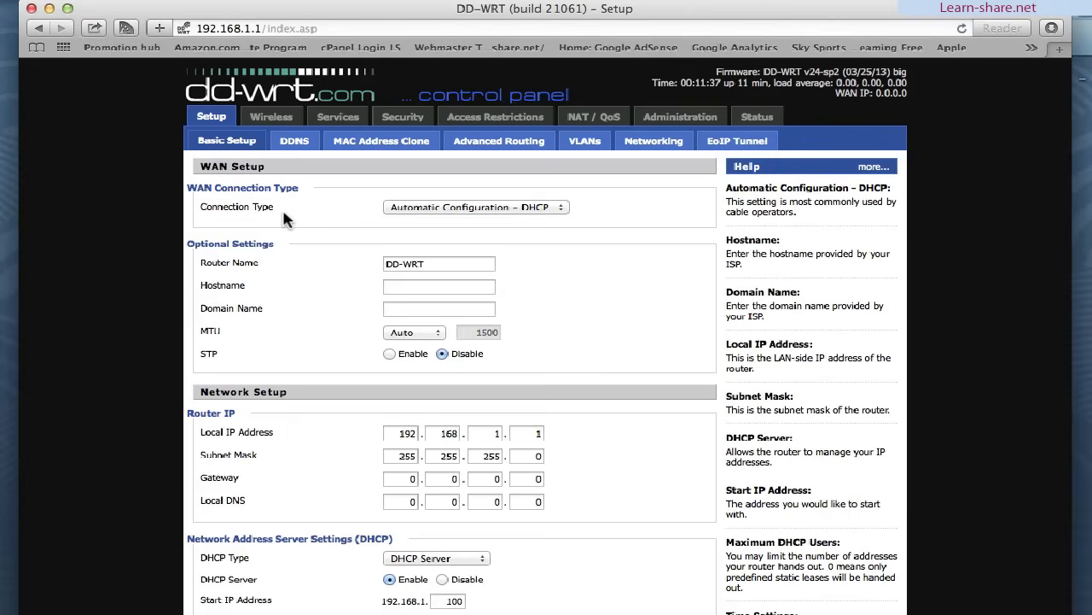
{"action": "mouse_move", "coordinate": [419, 220]}
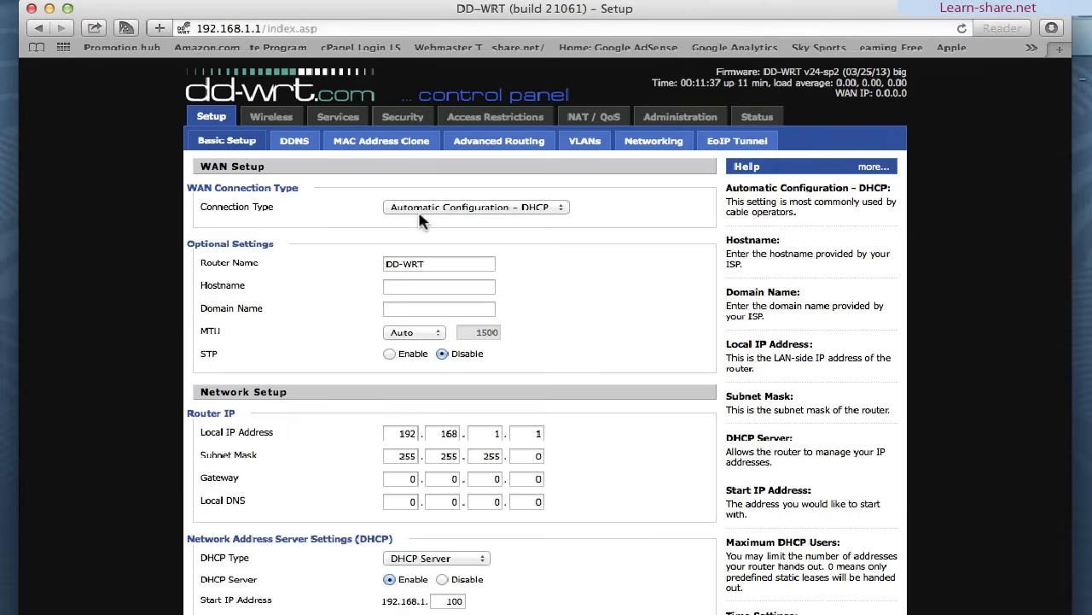
{"action": "left_click", "coordinate": [474, 207]}
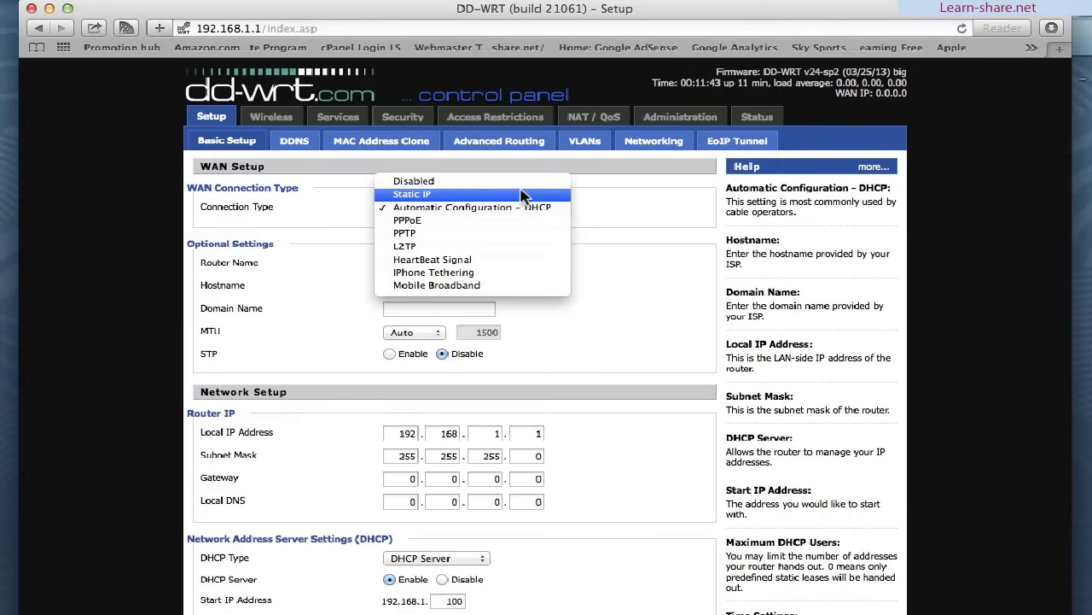
{"action": "left_click", "coordinate": [413, 181]}
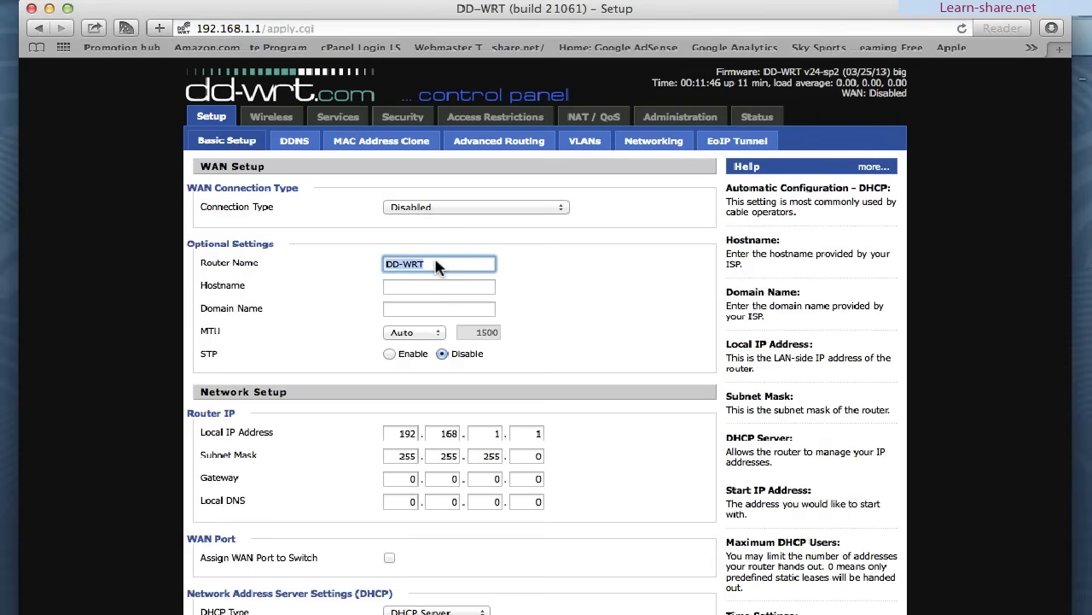
{"action": "type", "text": "router 2"}
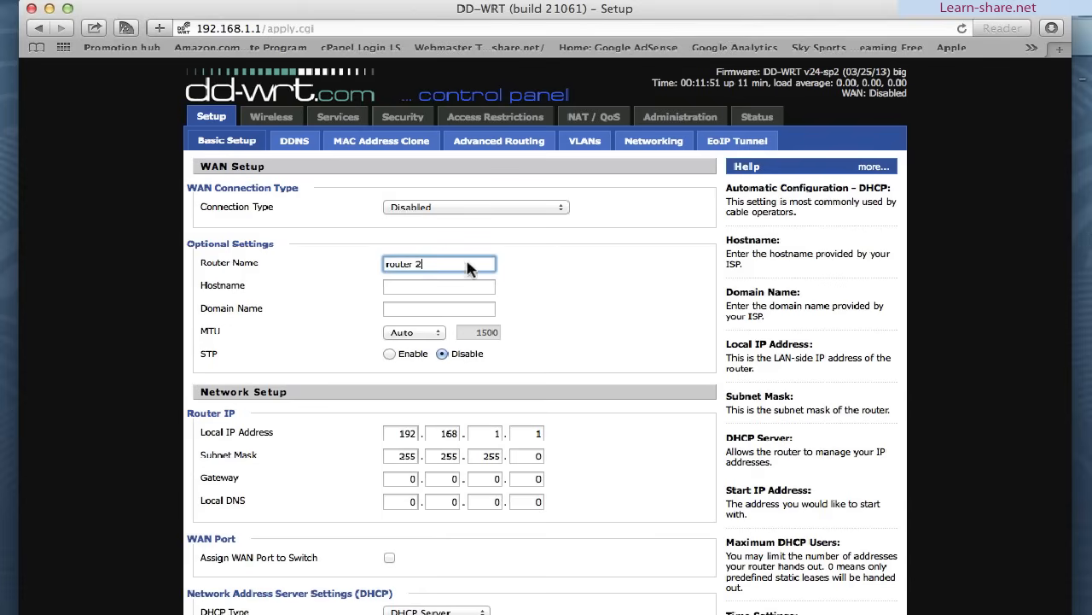
{"action": "mouse_move", "coordinate": [468, 437]}
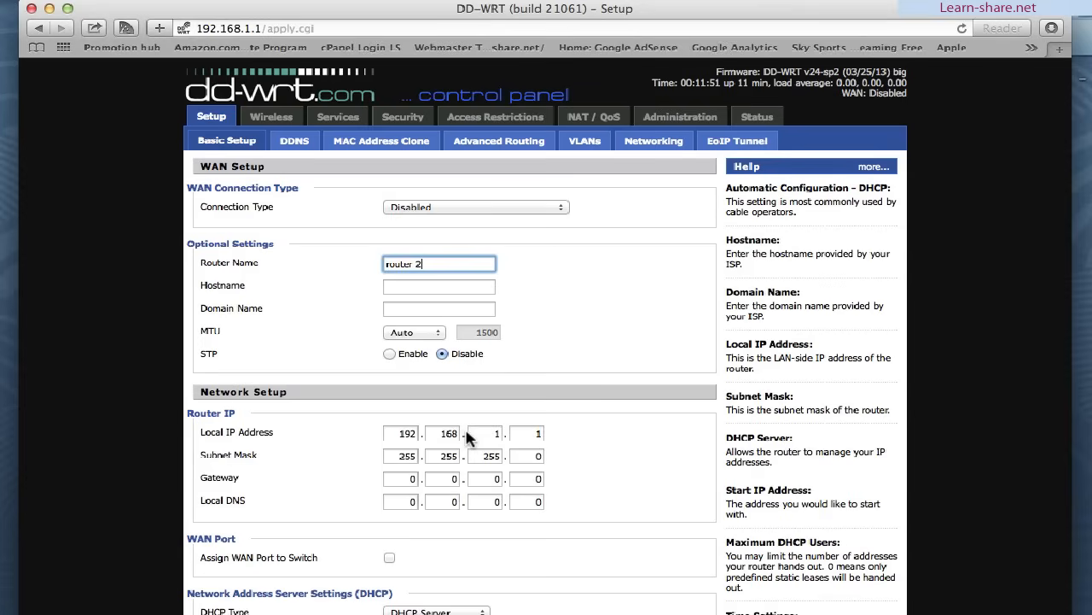
{"action": "left_click", "coordinate": [485, 433]}
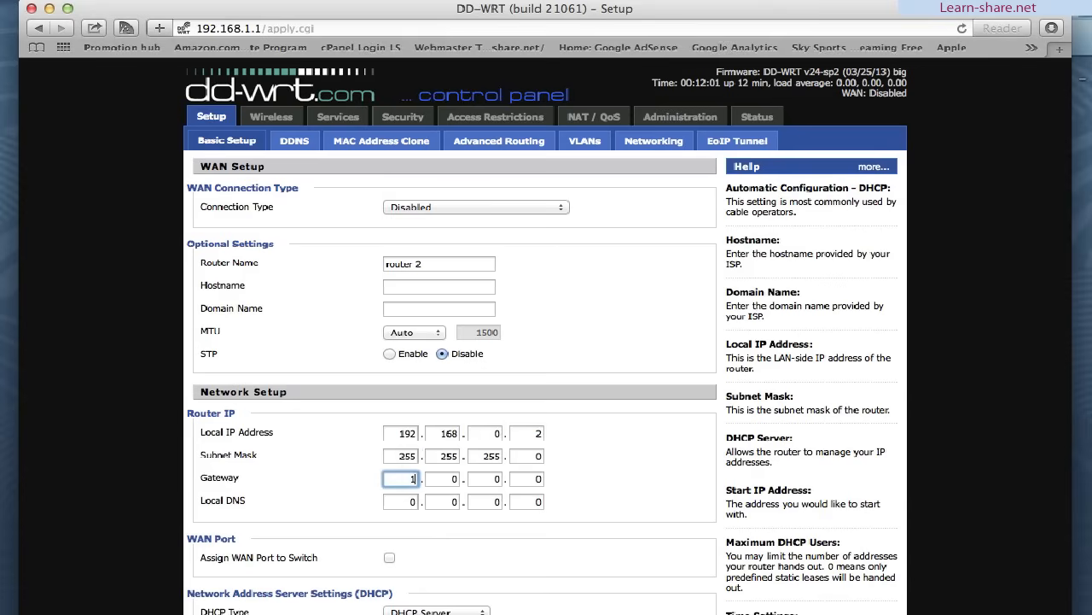
{"action": "type", "text": "168"}
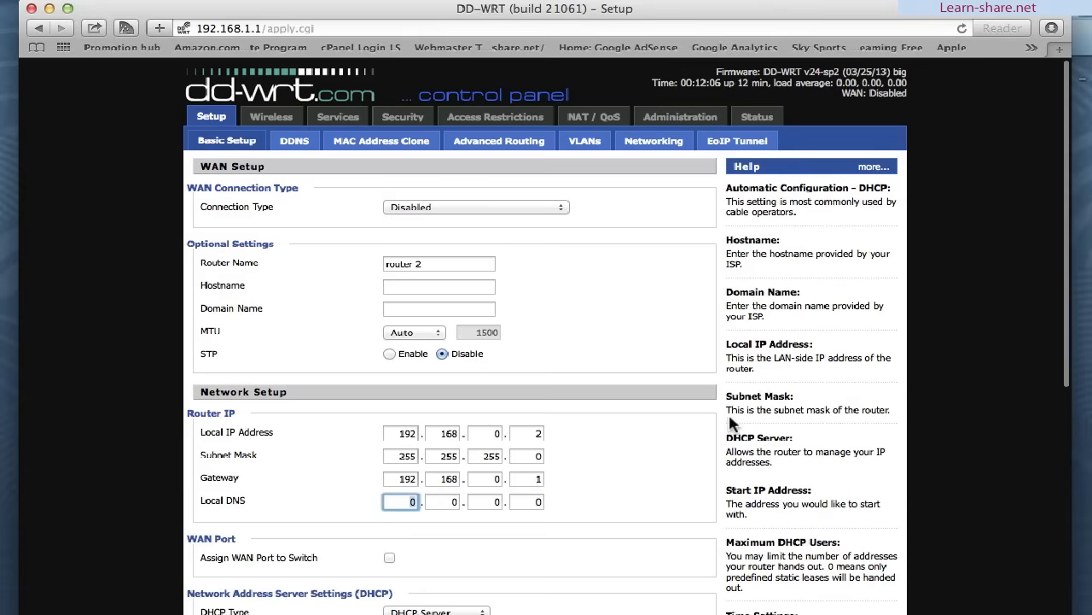
- Assign the WAN port to the switch, disable the DHCP server, and save the basic setup
{"action": "scroll", "scroll_direction": "down", "scroll_amount": 3}
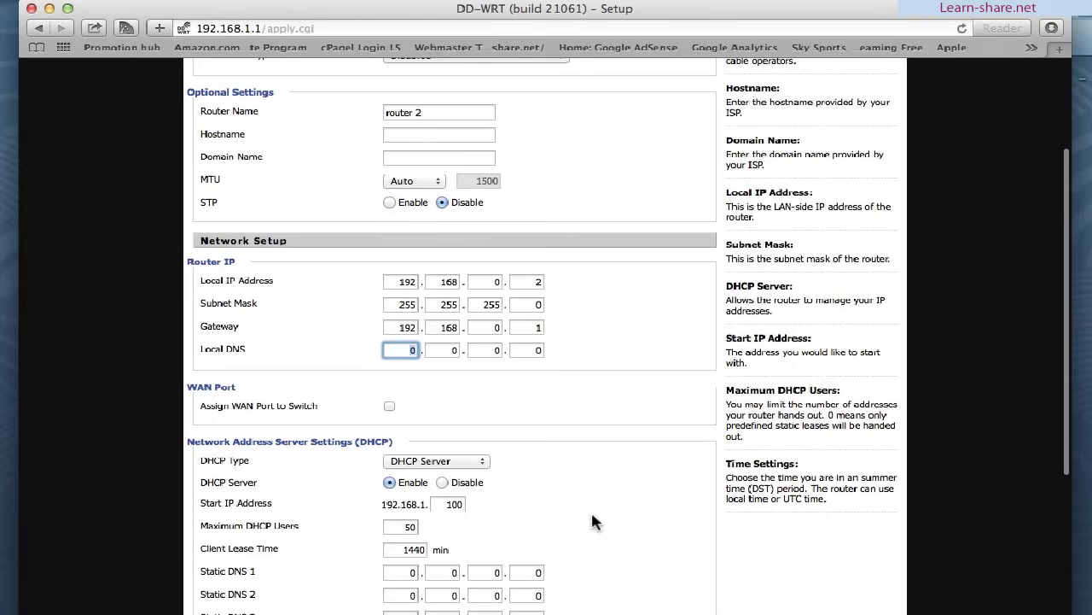
{"action": "left_click", "coordinate": [389, 406]}
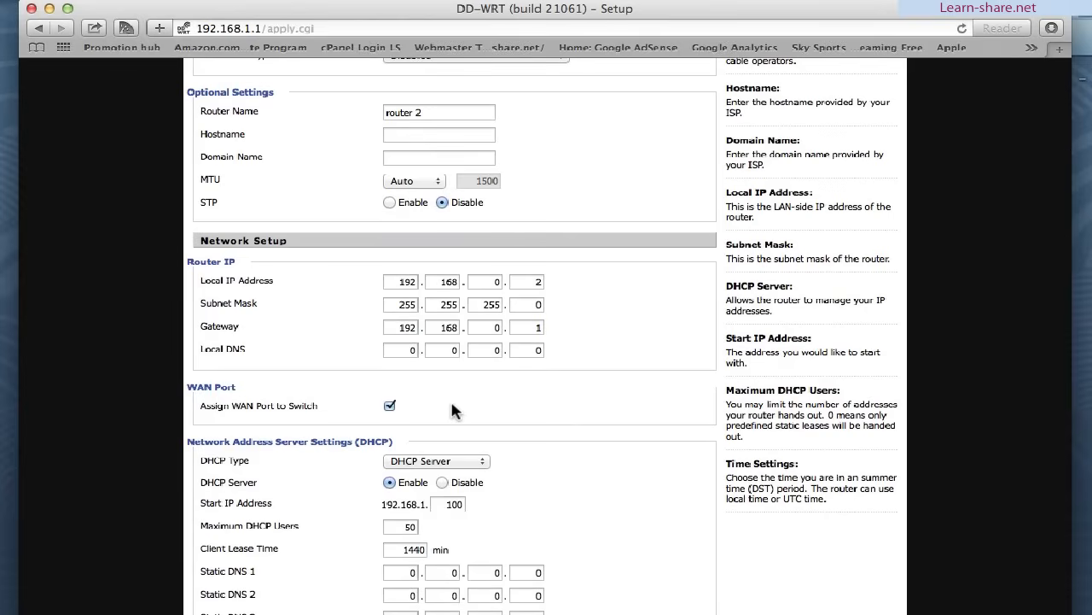
{"action": "scroll", "scroll_direction": "down", "scroll_amount": 3}
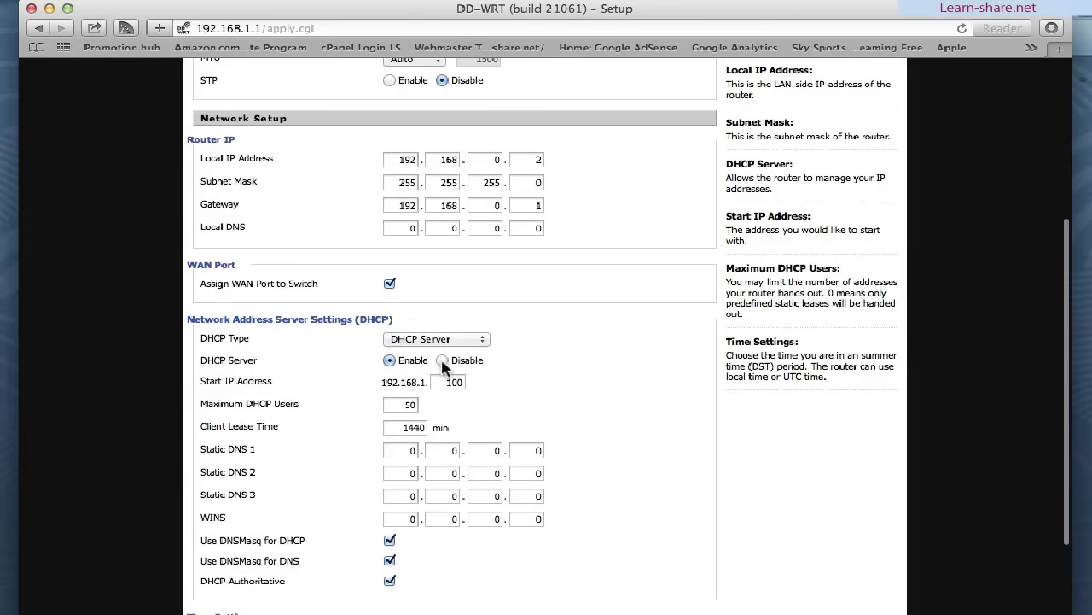
{"action": "left_click", "coordinate": [442, 359]}
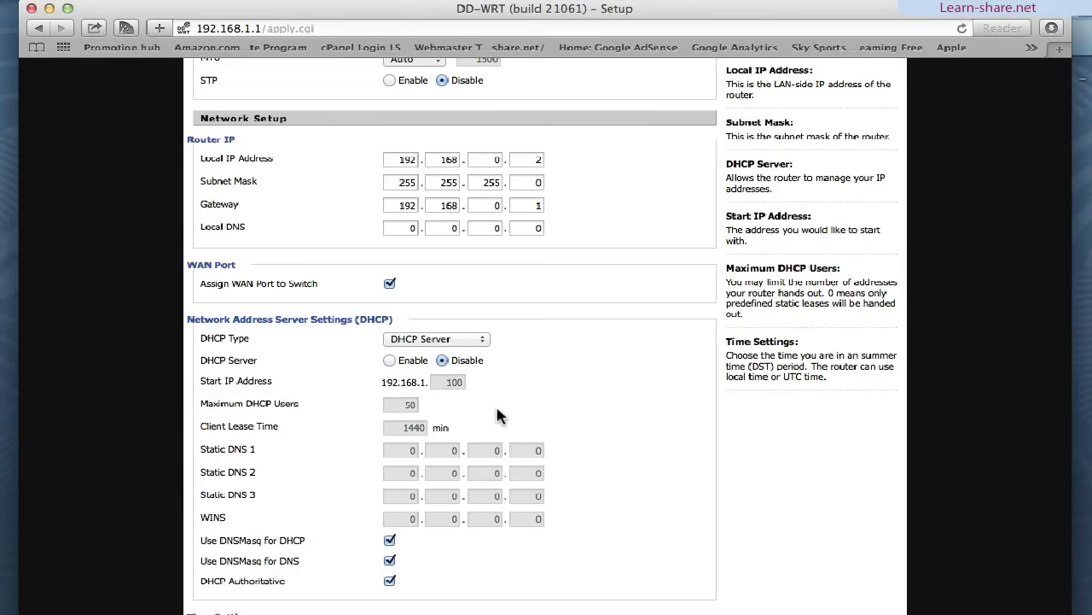
{"action": "scroll", "scroll_direction": "down", "scroll_amount": 3}
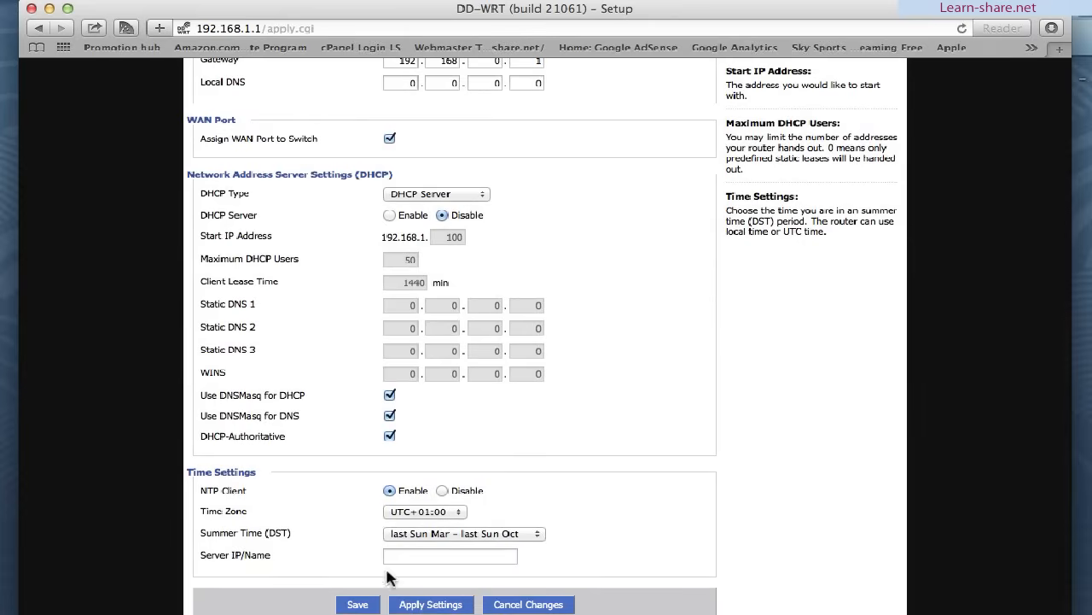
{"action": "left_click", "coordinate": [359, 604]}
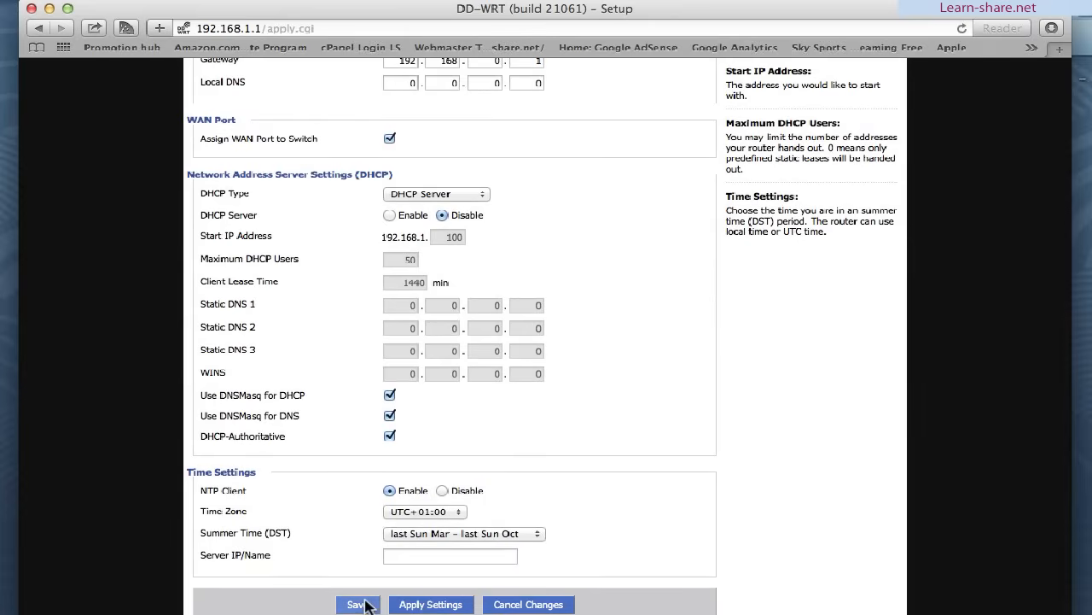
{"action": "left_click", "coordinate": [357, 604]}
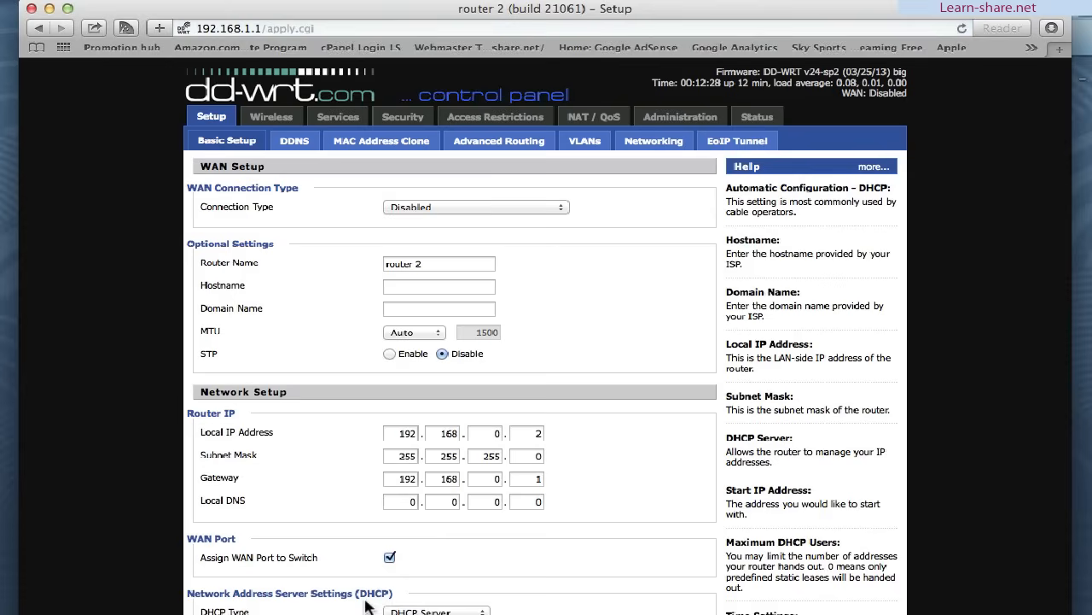
{"action": "mouse_move", "coordinate": [353, 169]}
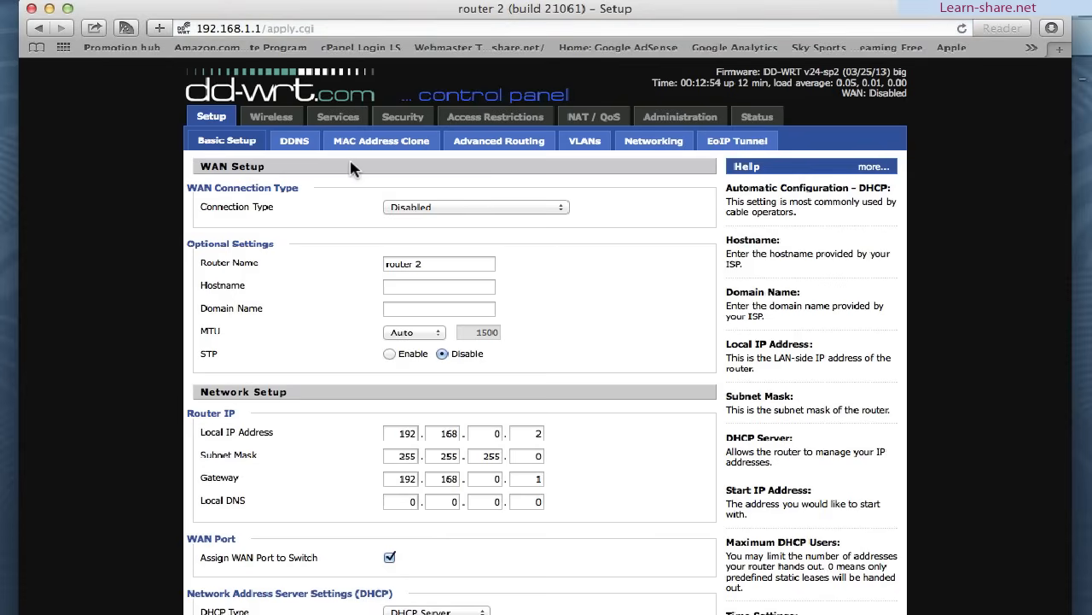
- On Security > Firewall, disable SPI Firewall and save
{"action": "left_click", "coordinate": [403, 116]}
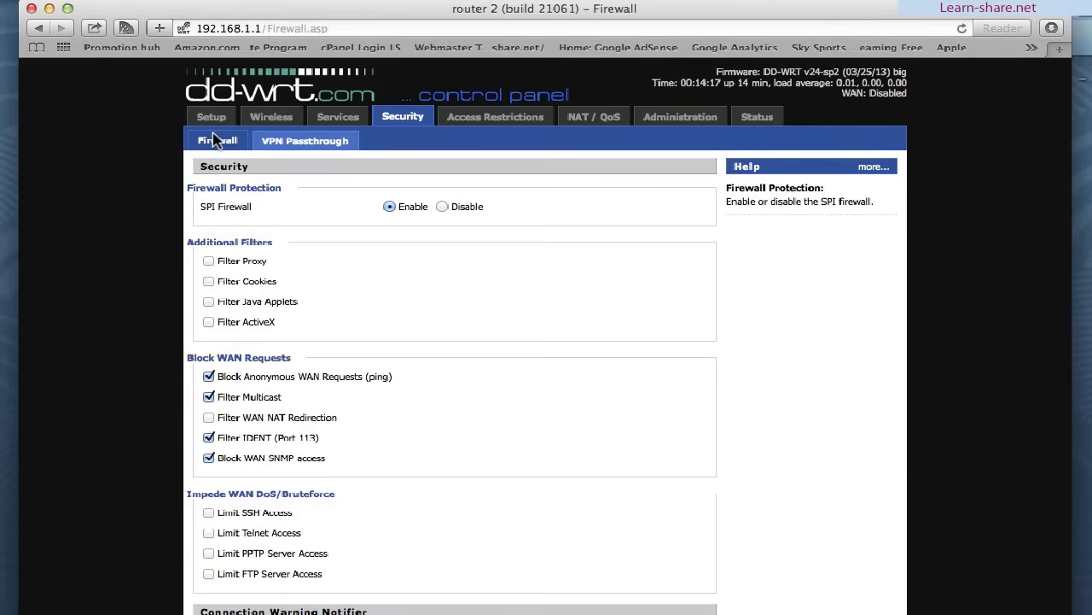
{"action": "mouse_move", "coordinate": [273, 225]}
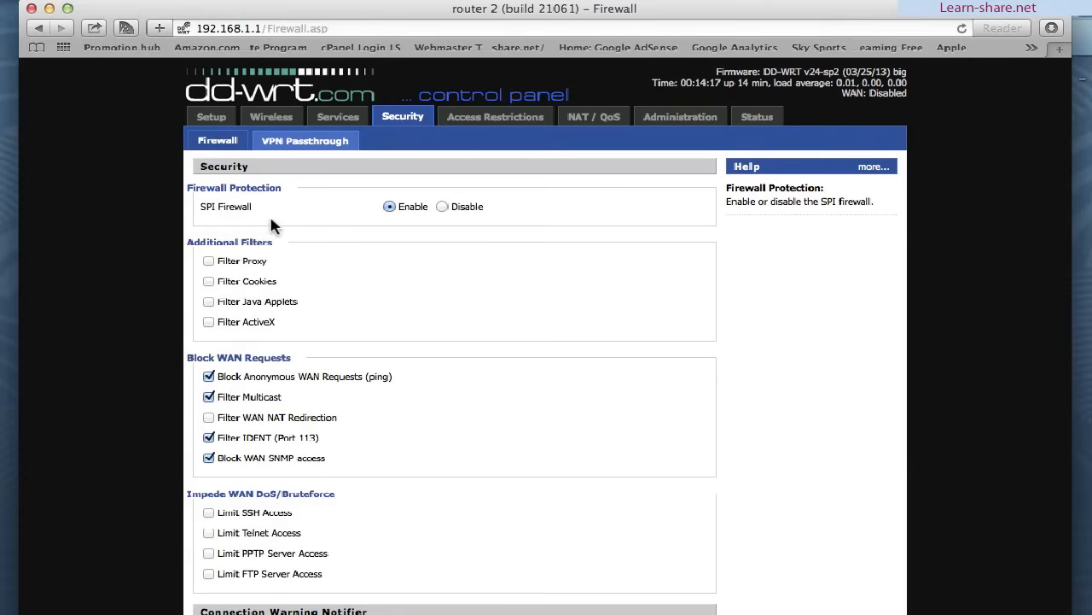
{"action": "left_click", "coordinate": [442, 207]}
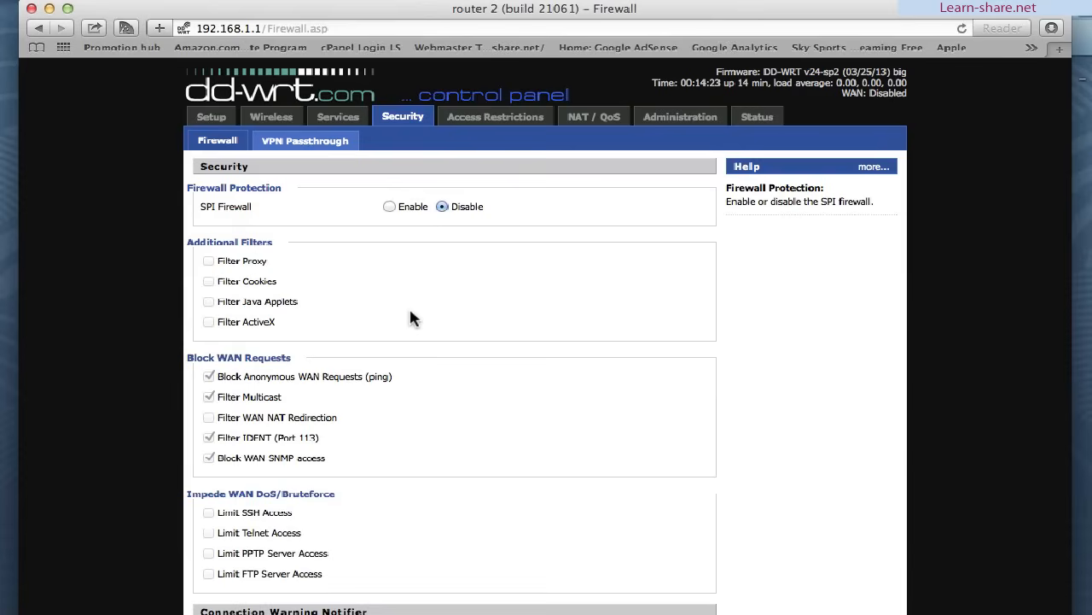
{"action": "scroll", "scroll_direction": "down", "scroll_amount": 3}
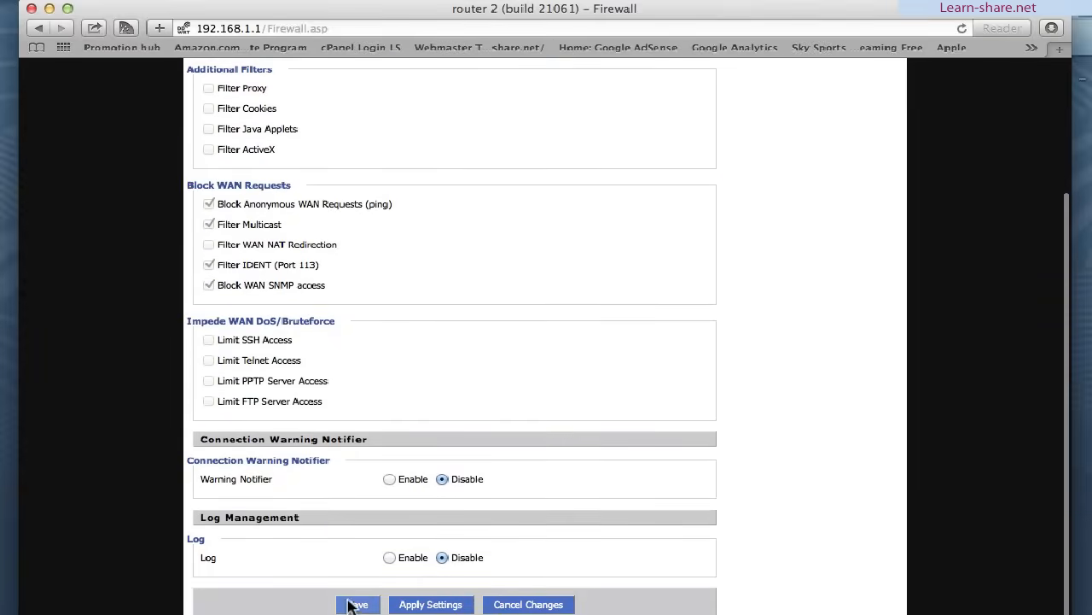
{"action": "left_click", "coordinate": [355, 604]}
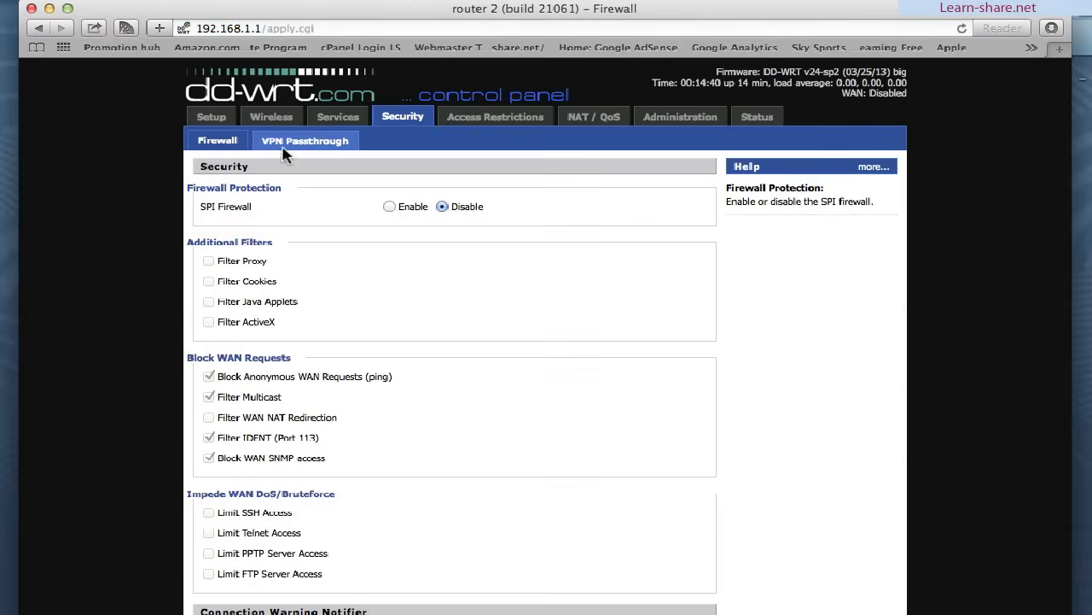
- Set wireless mode Client Bridge, SSID R1, channel 13, SSID broadcast disabled, and save
{"action": "left_click", "coordinate": [272, 116]}
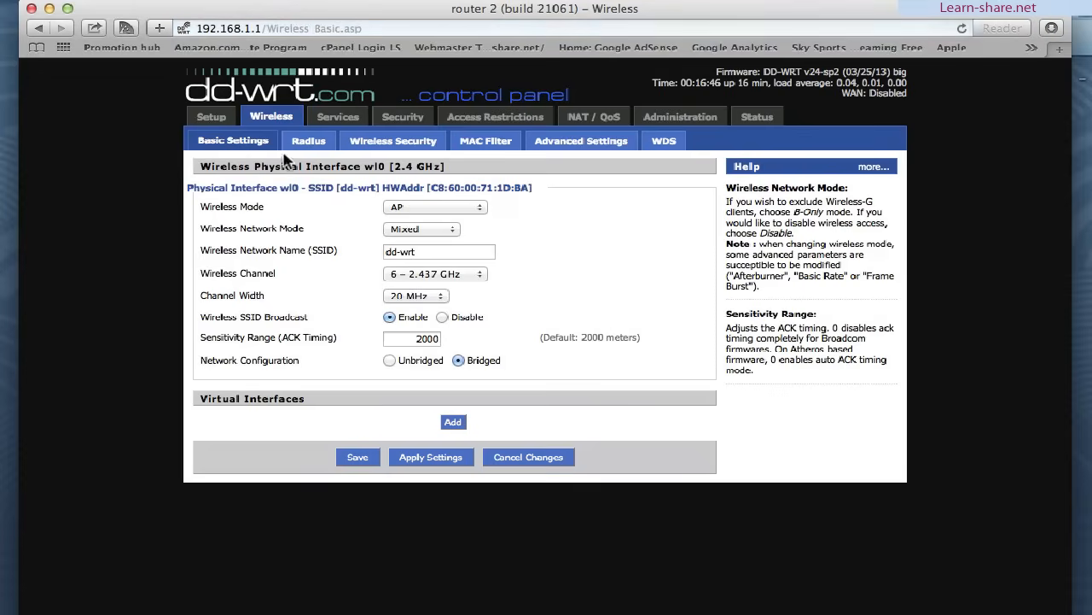
{"action": "left_click", "coordinate": [433, 207]}
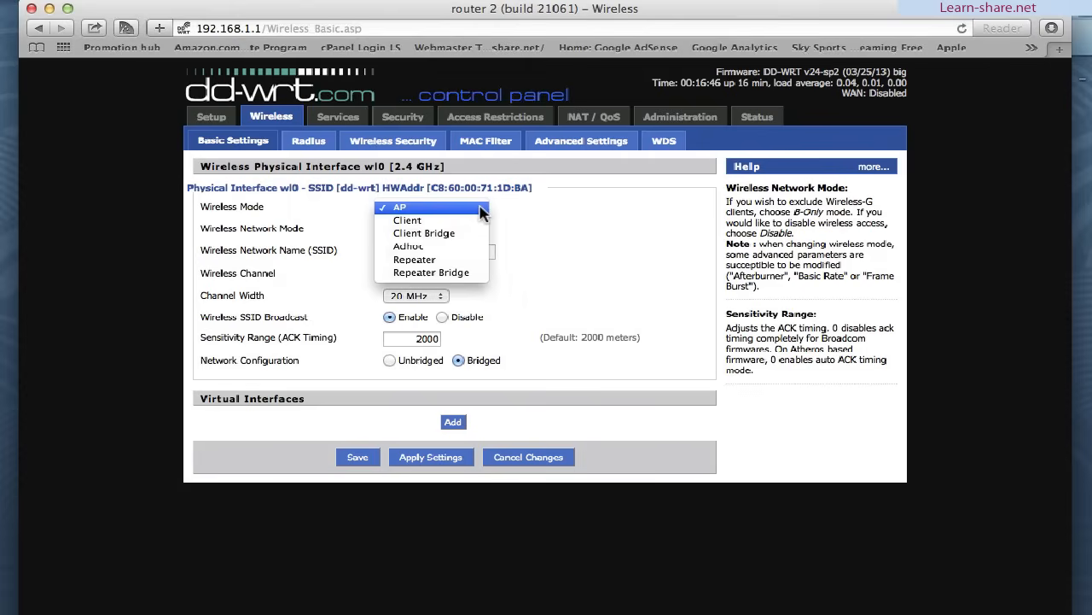
{"action": "mouse_move", "coordinate": [424, 232]}
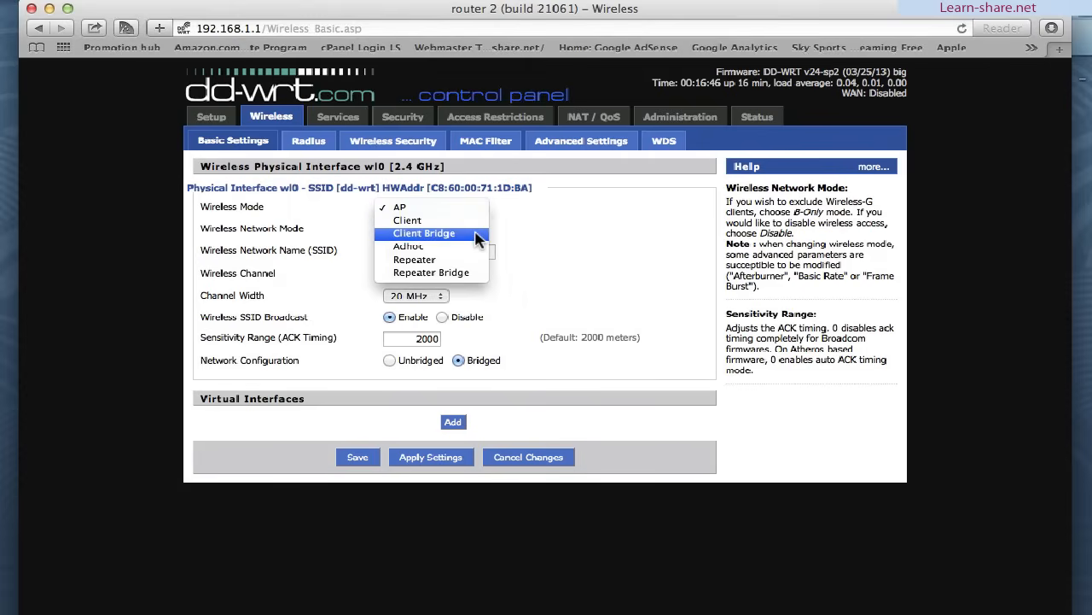
{"action": "left_click", "coordinate": [424, 232]}
{"action": "type", "text": "R"}
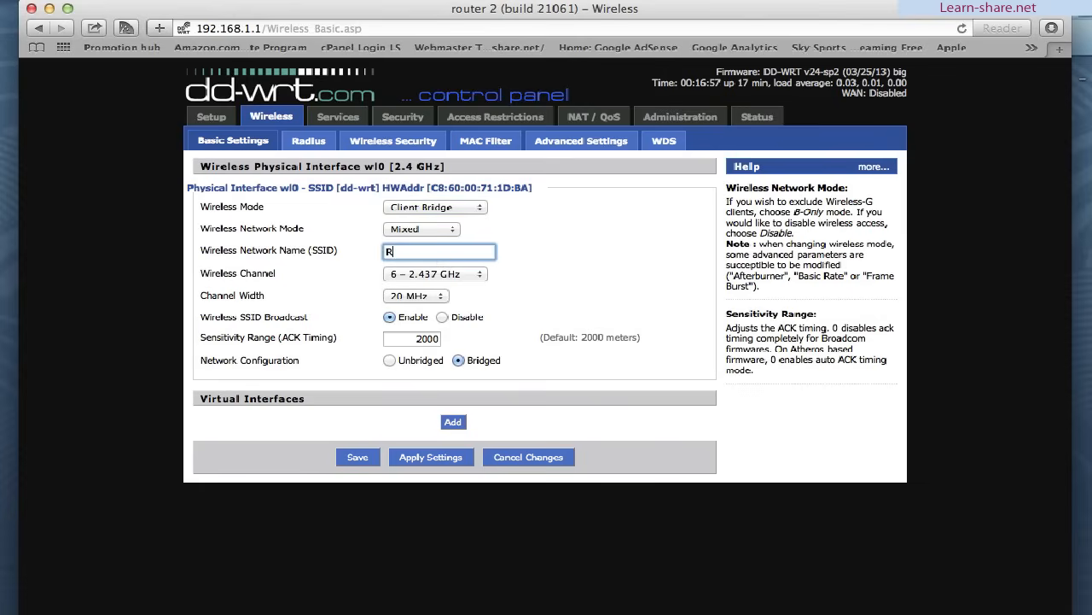
{"action": "type", "text": "1"}
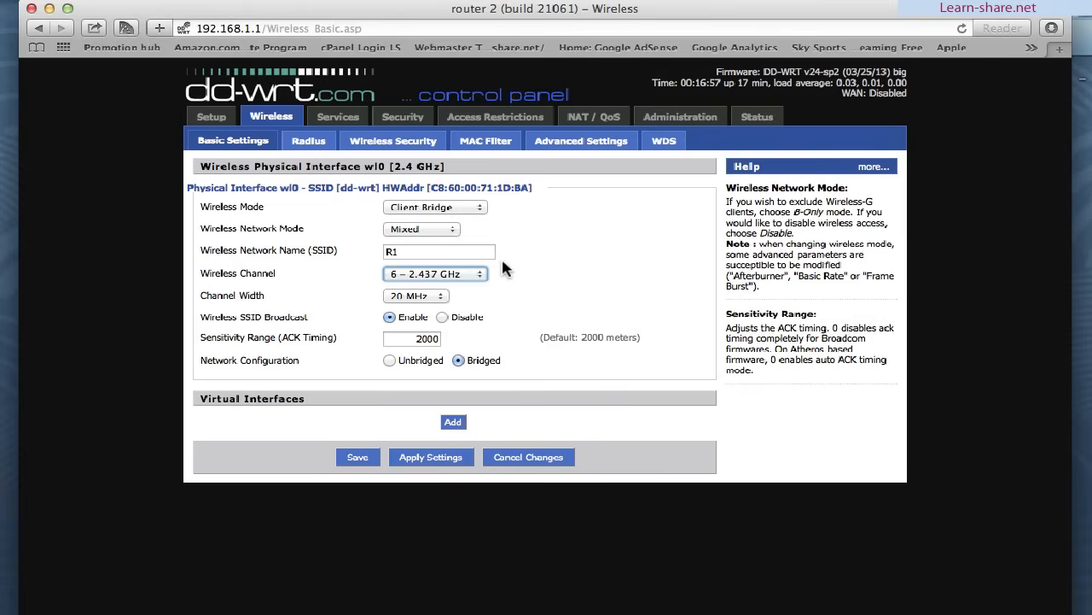
{"action": "left_click", "coordinate": [435, 273]}
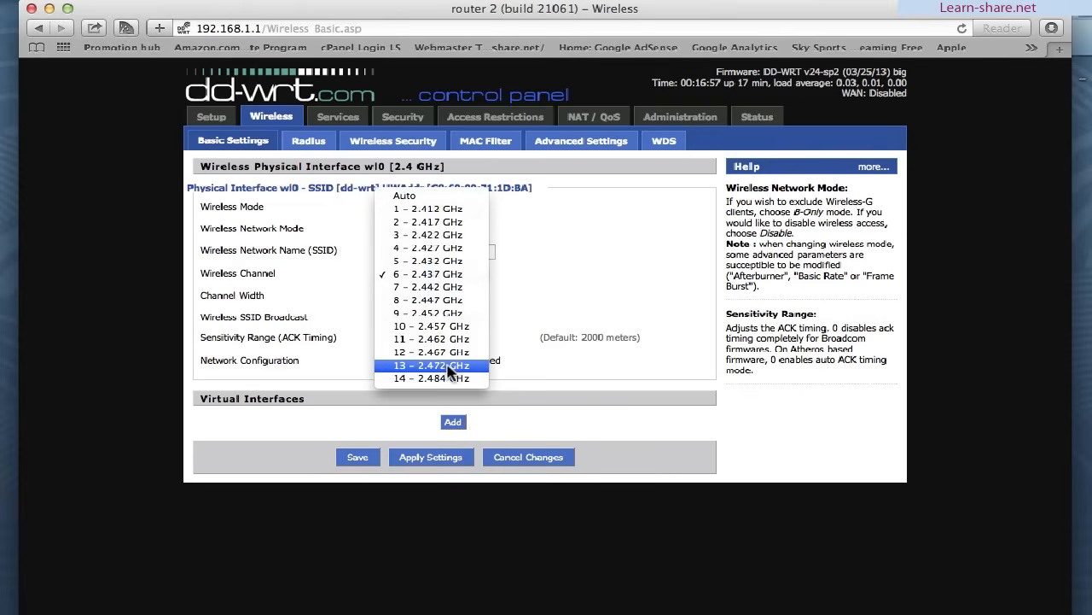
{"action": "left_click", "coordinate": [430, 366]}
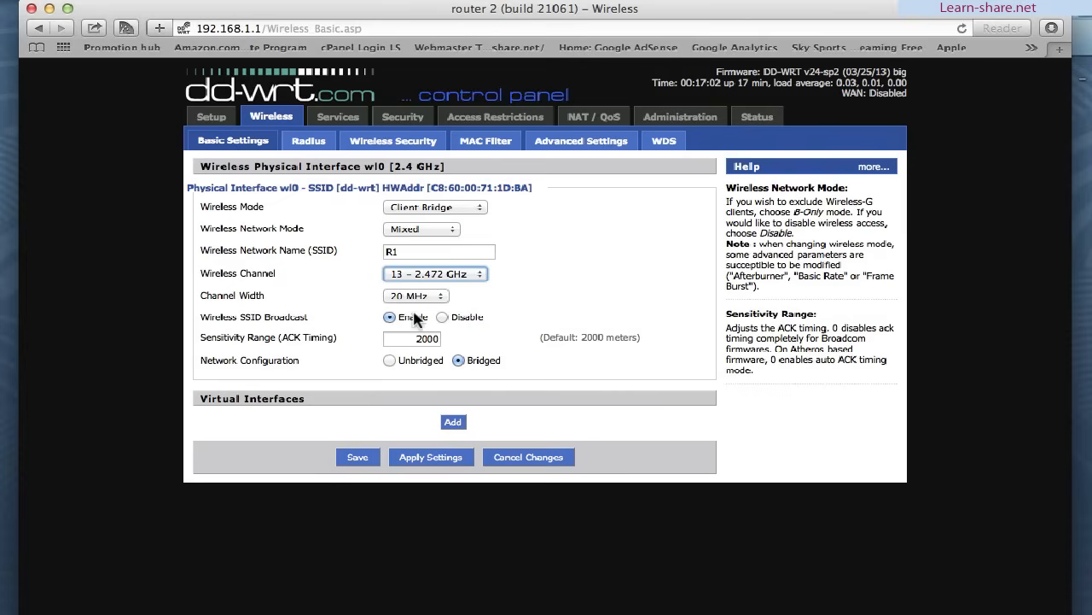
{"action": "left_click", "coordinate": [443, 316]}
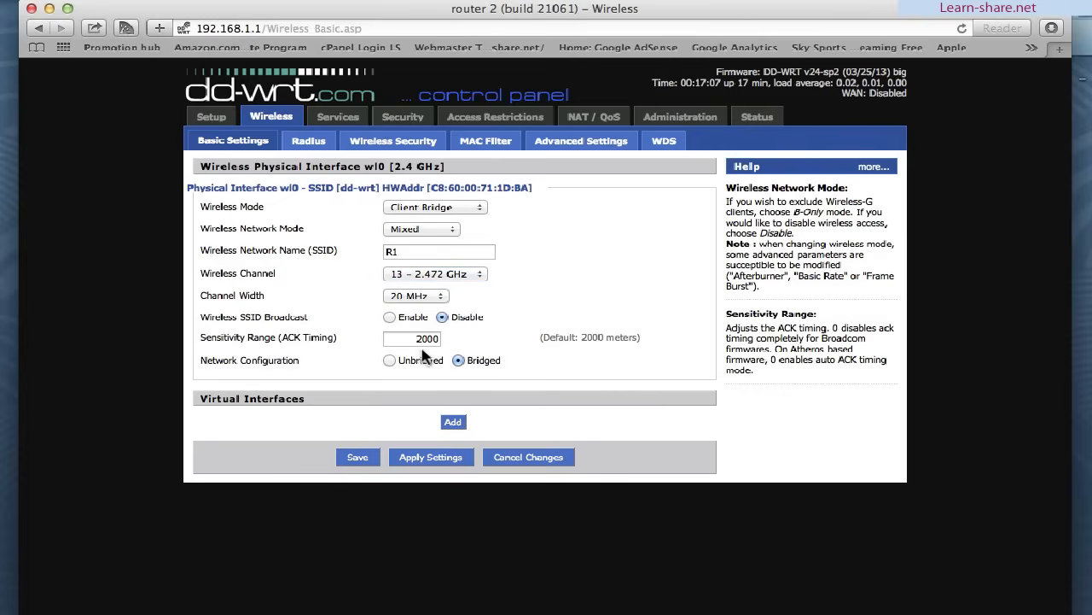
{"action": "mouse_move", "coordinate": [382, 437]}
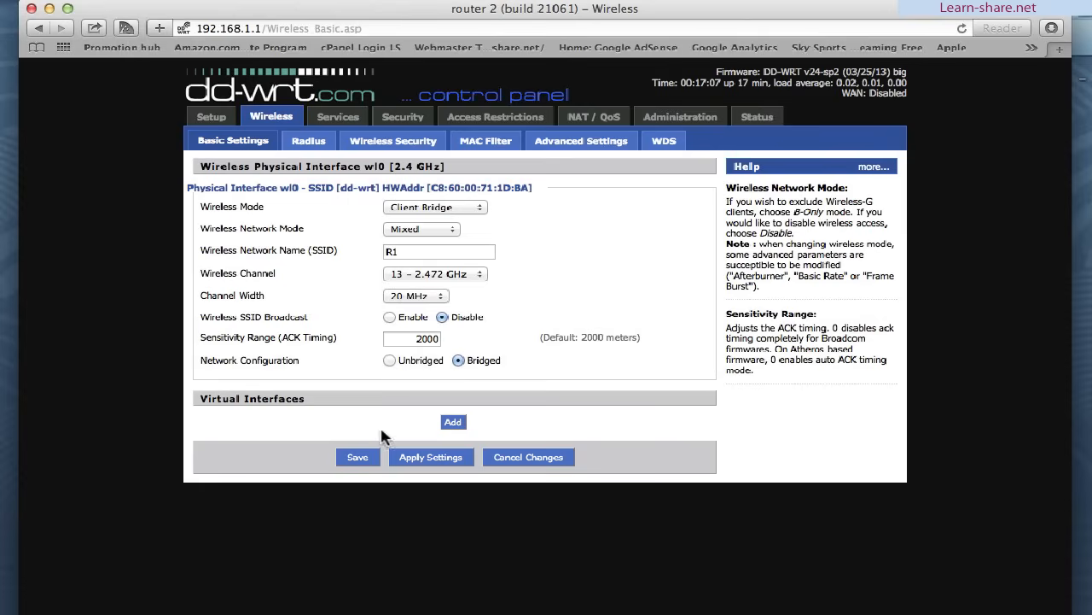
{"action": "left_click", "coordinate": [358, 457]}
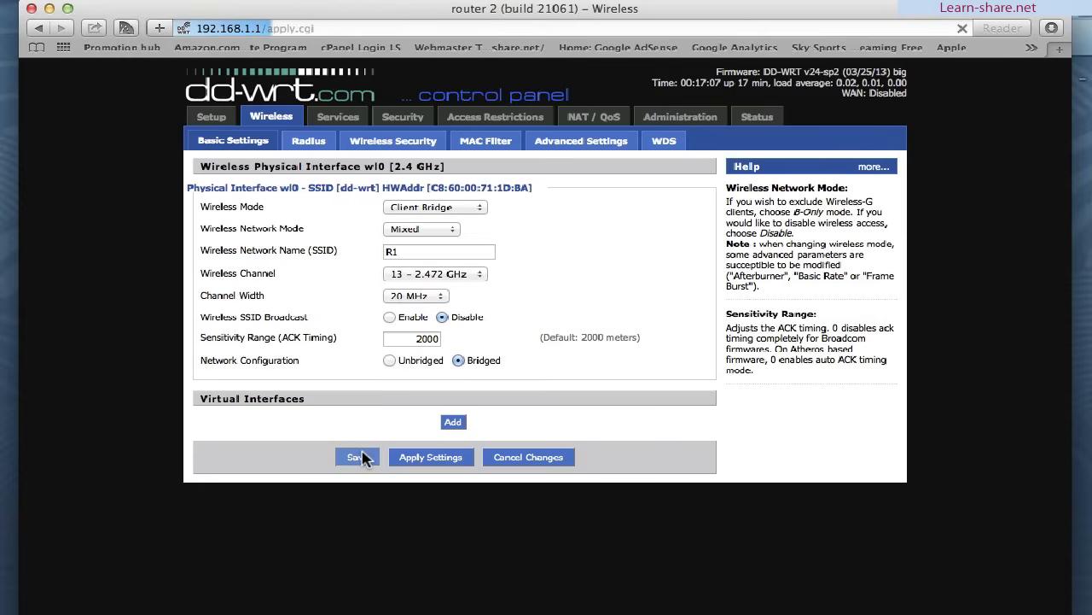
{"action": "left_click", "coordinate": [358, 457]}
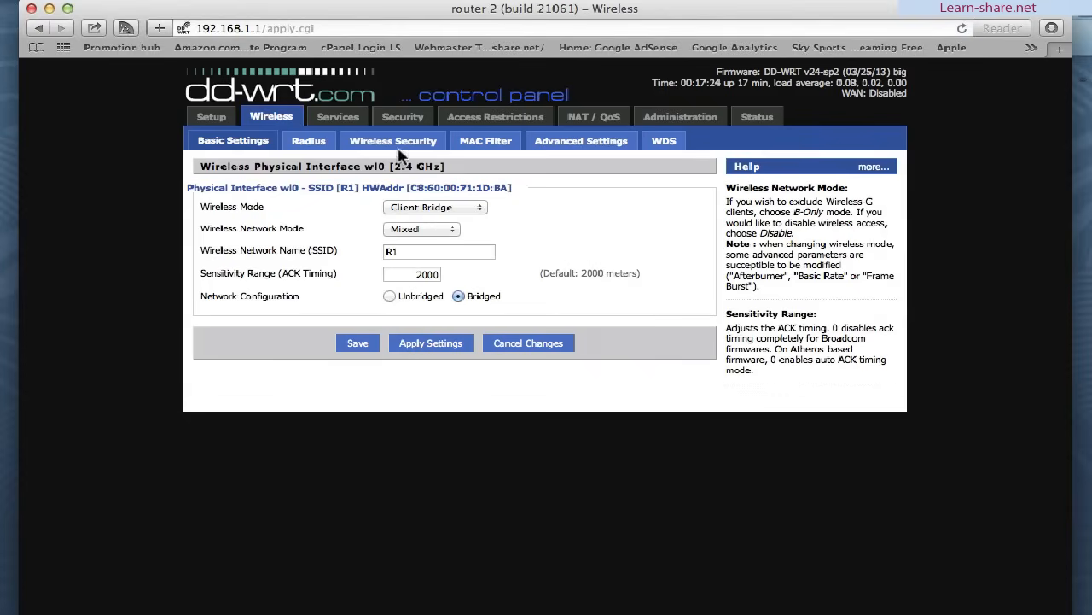
{"action": "left_click", "coordinate": [392, 140]}
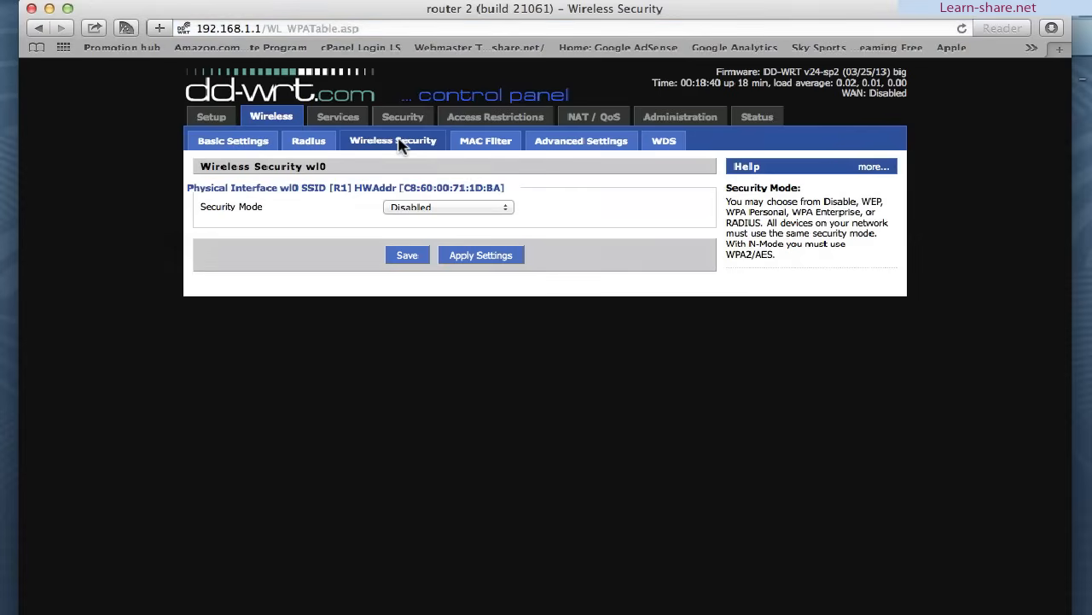
{"action": "left_click", "coordinate": [447, 207]}
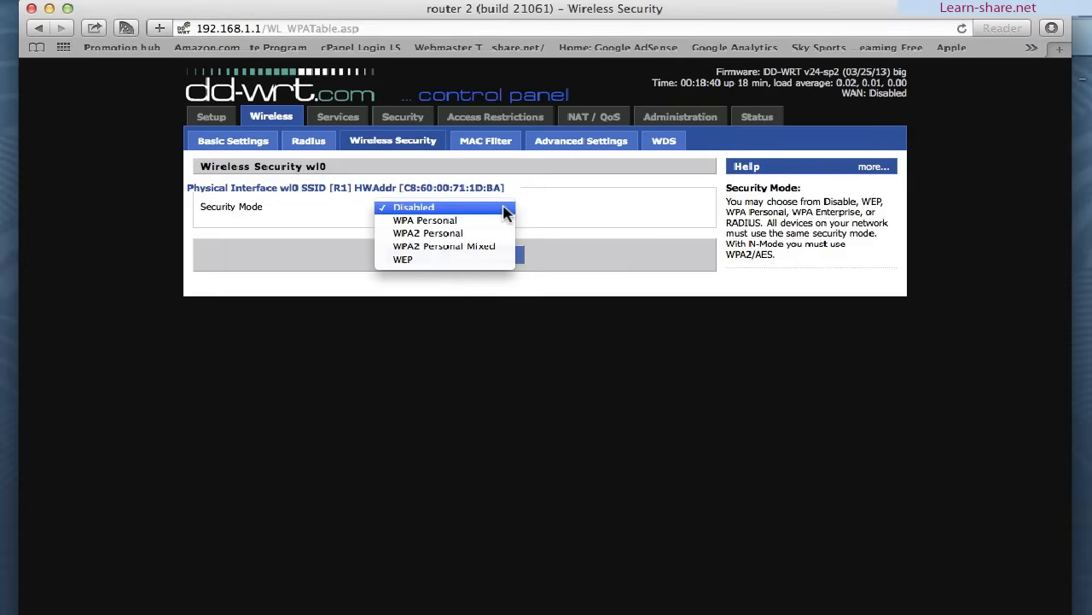
{"action": "mouse_move", "coordinate": [427, 232]}
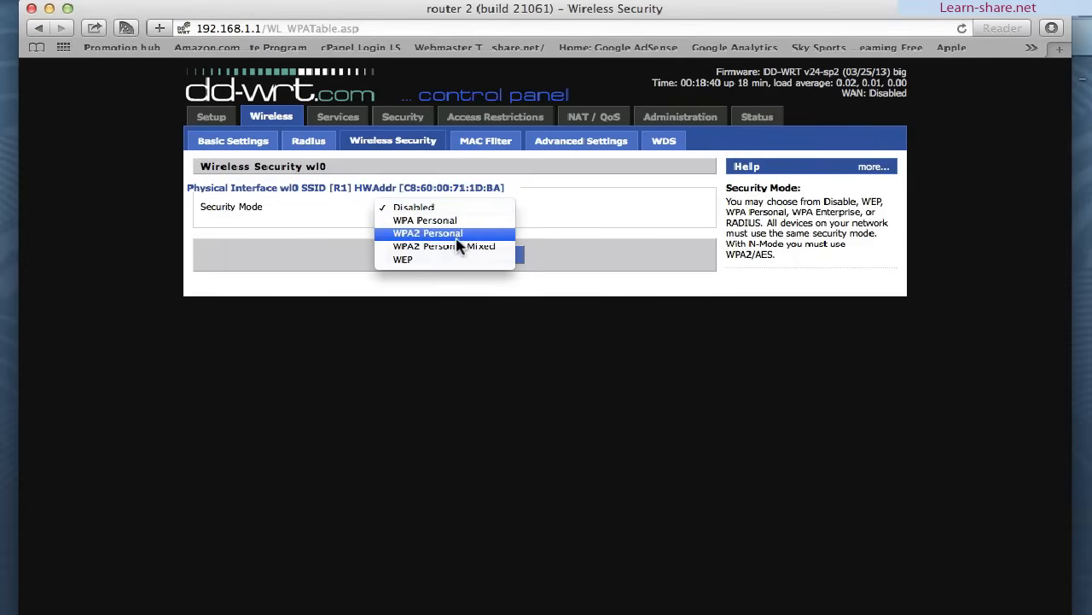
{"action": "mouse_move", "coordinate": [444, 246]}
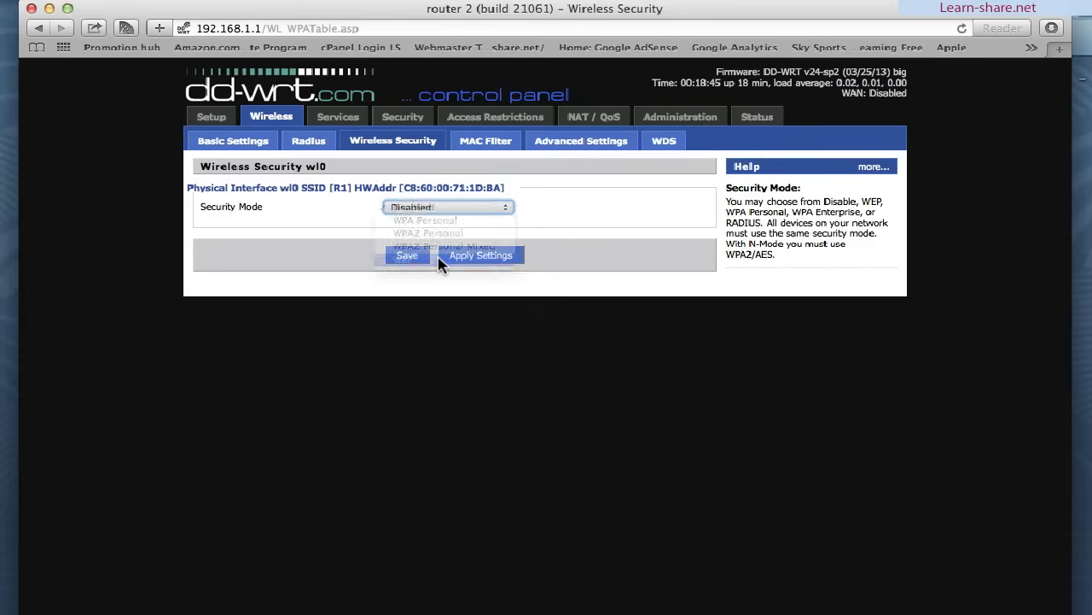
{"action": "left_click", "coordinate": [447, 207]}
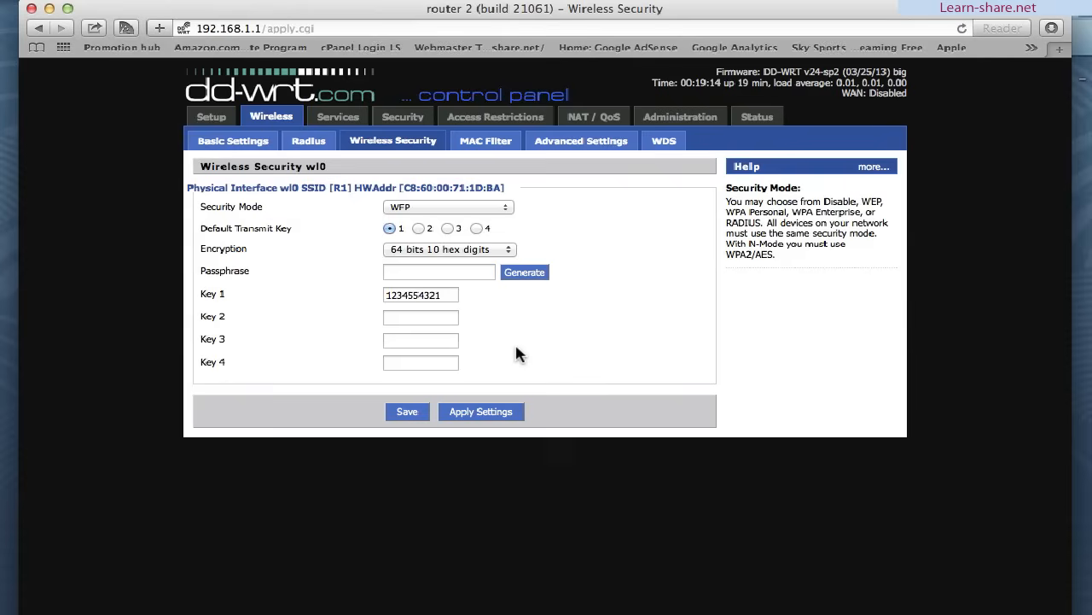
{"action": "left_click", "coordinate": [406, 411]}
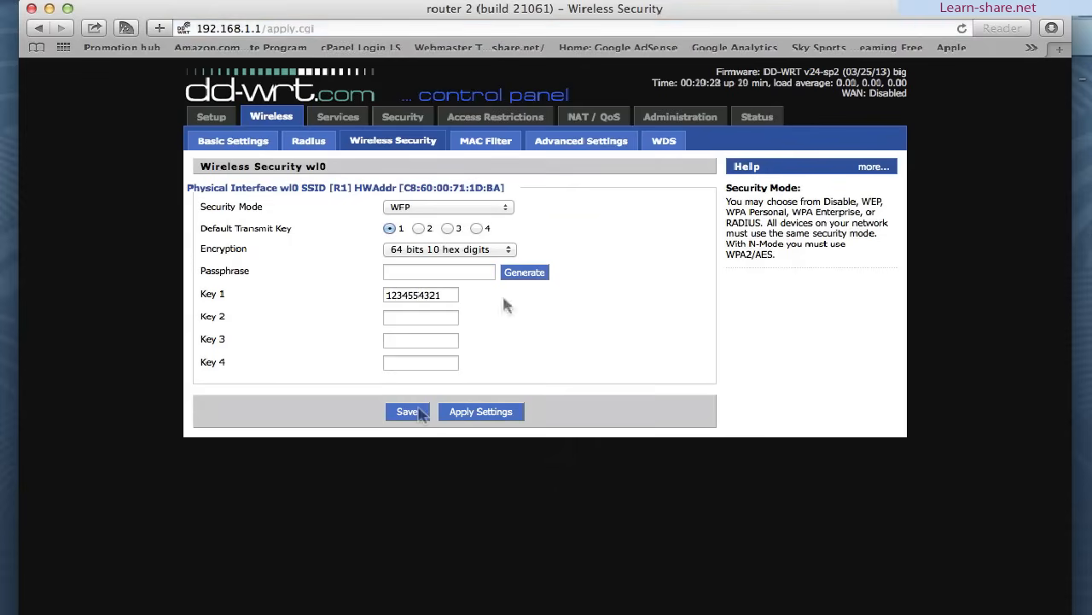
{"action": "left_click", "coordinate": [581, 140]}
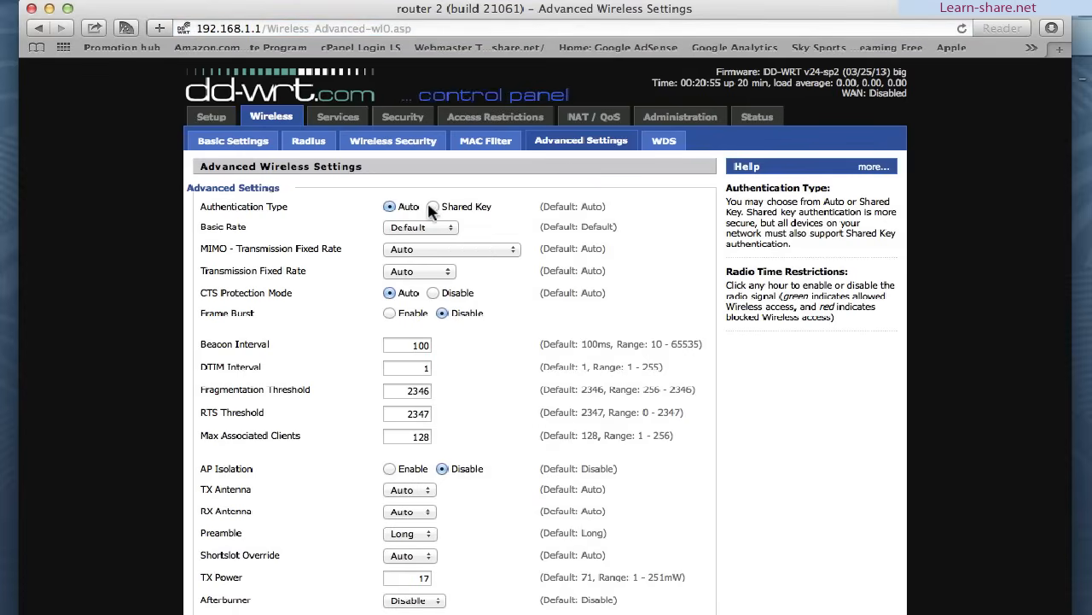
- Set Authentication Type to Shared Key in Advanced Wireless Settings and save
{"action": "left_click", "coordinate": [433, 205]}
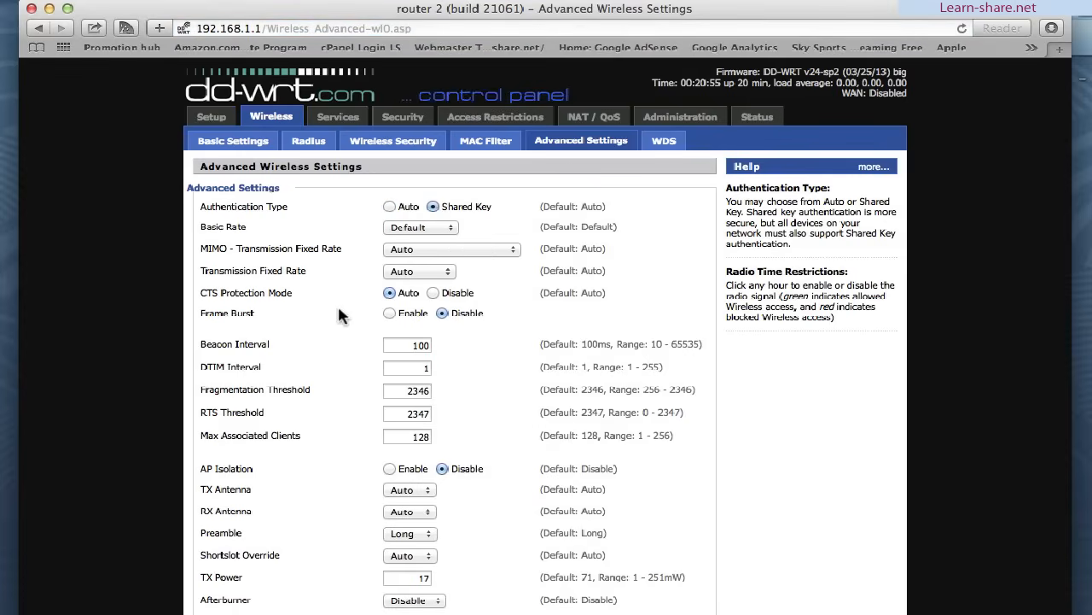
{"action": "scroll", "scroll_direction": "down", "scroll_amount": 3}
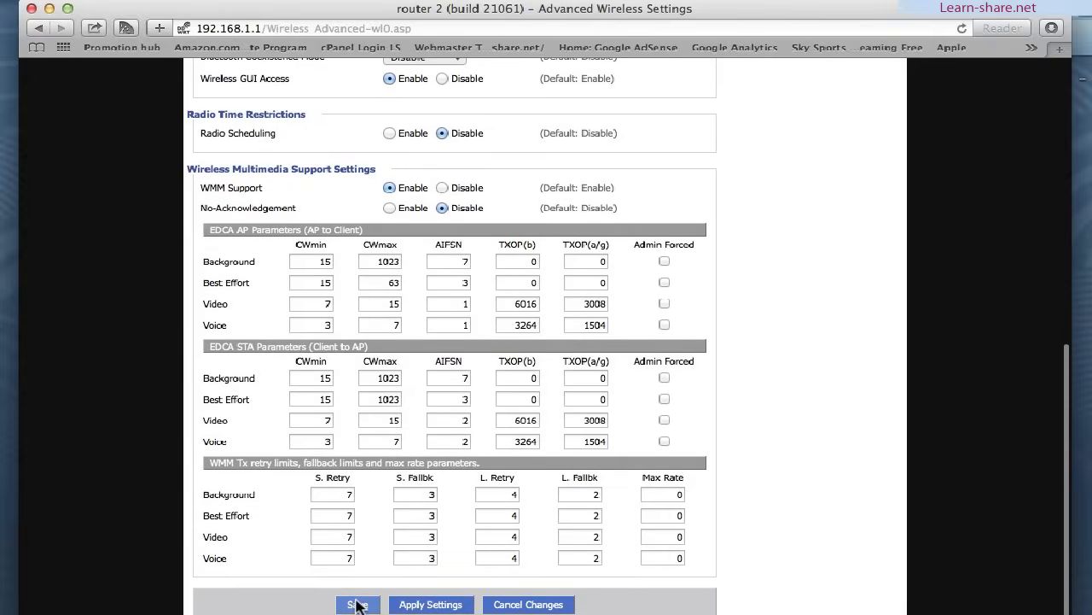
{"action": "left_click", "coordinate": [359, 605]}
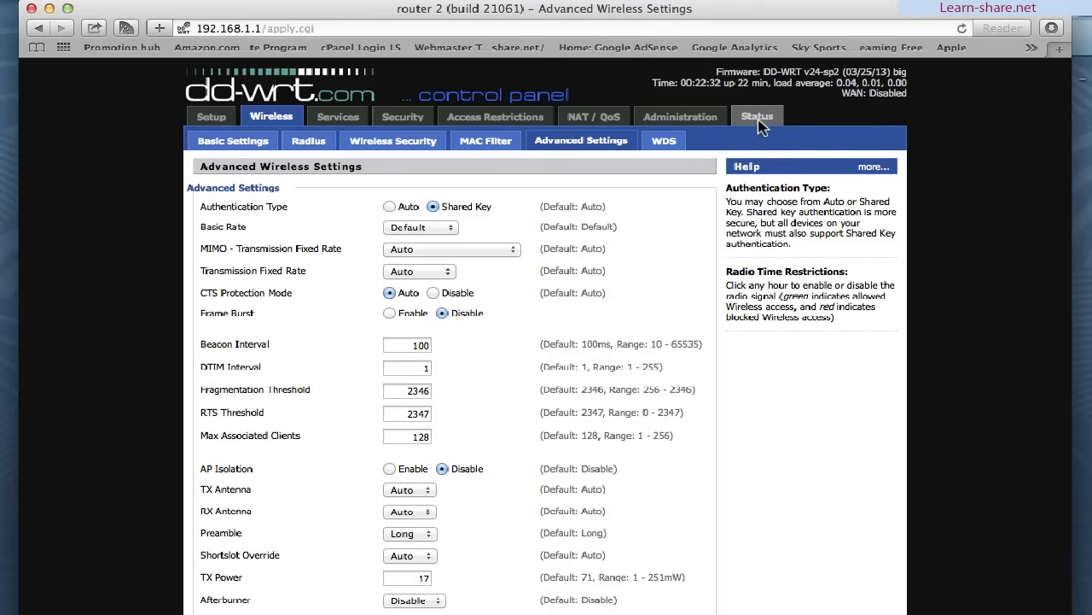
- View Status > Wireless: Client Bridge on R1, WEP enabled, no AP linked
{"action": "left_click", "coordinate": [757, 116]}
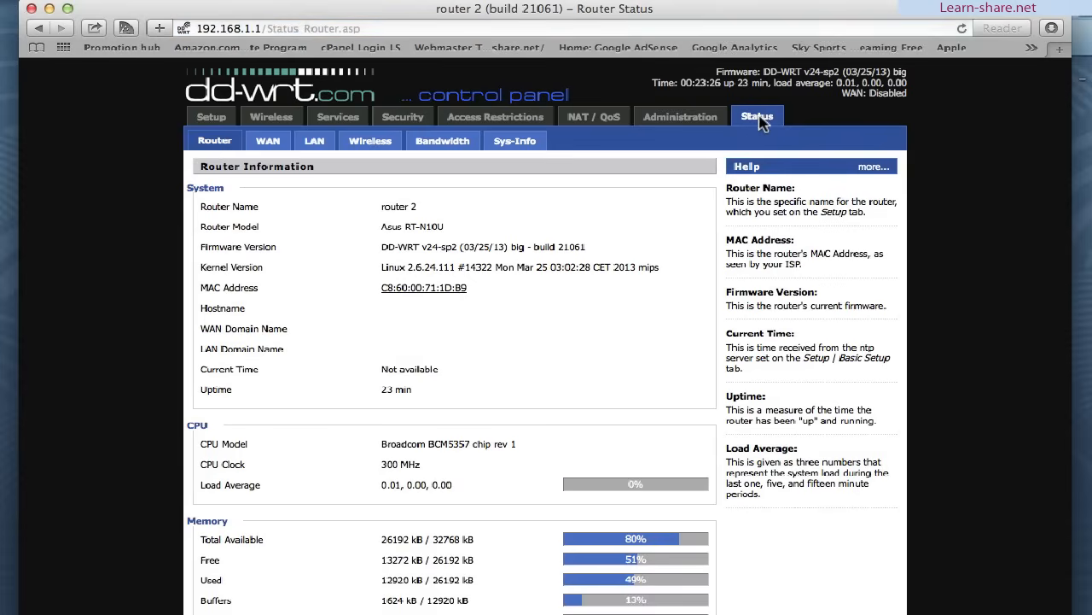
{"action": "left_click", "coordinate": [368, 140]}
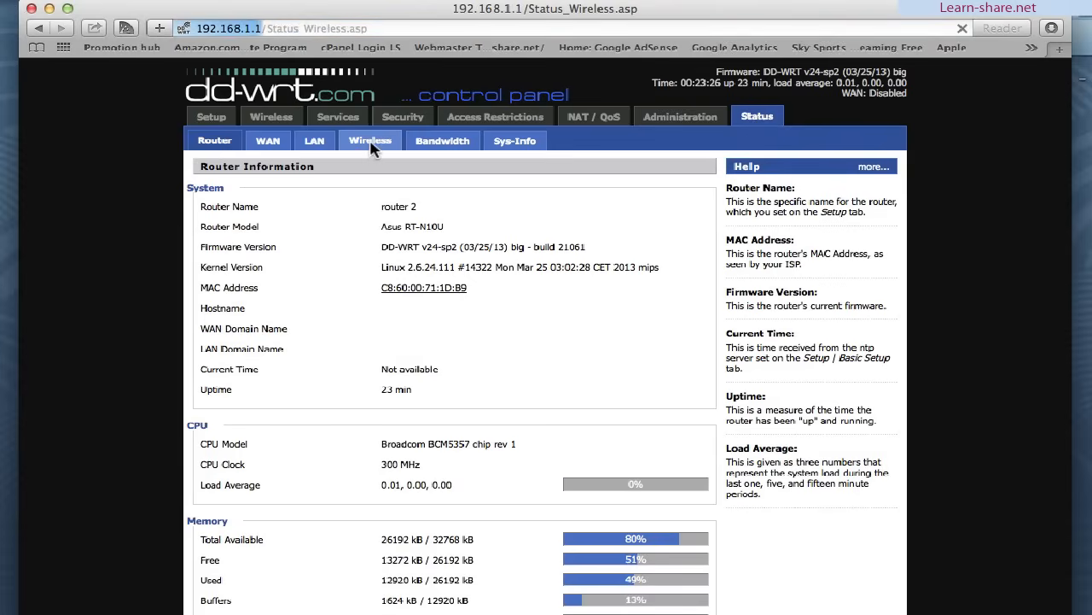
{"action": "left_click", "coordinate": [369, 140]}
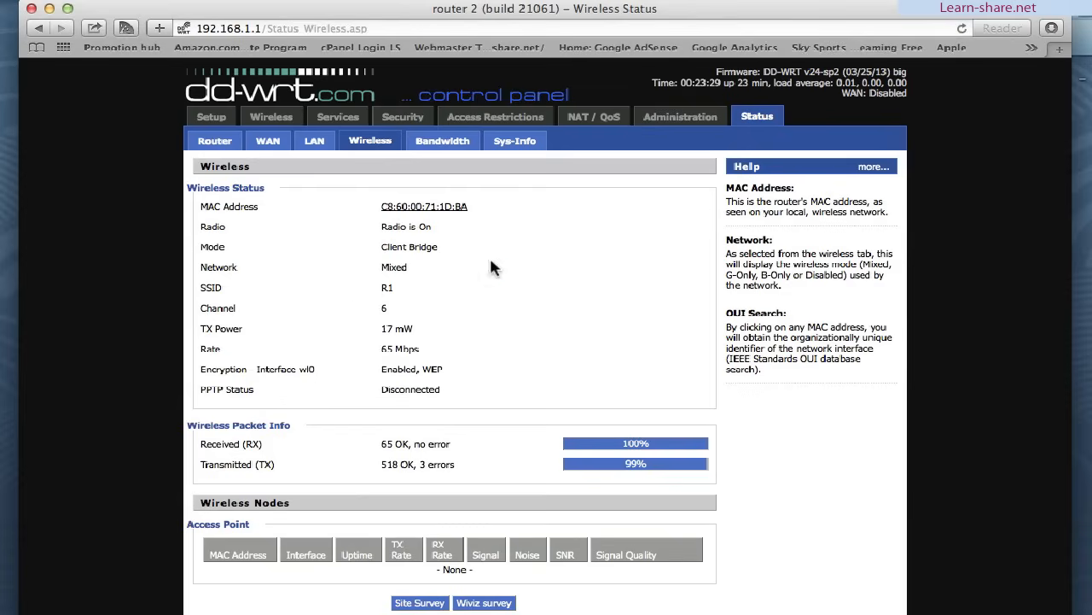
{"action": "mouse_move", "coordinate": [521, 284]}
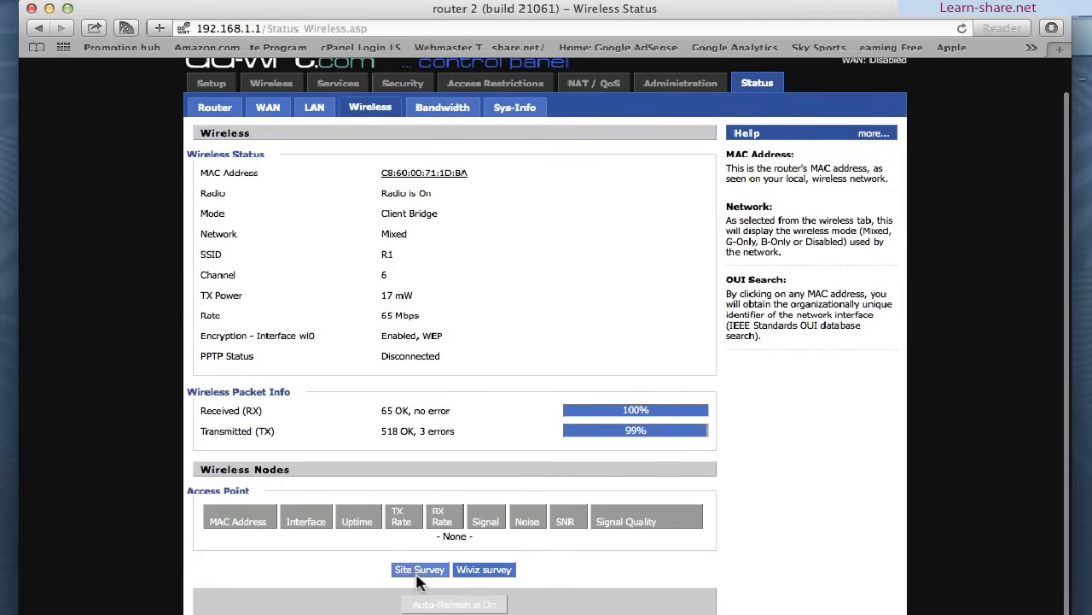
- Run a Site Survey, join network R1 as a client, and continue
{"action": "left_click", "coordinate": [420, 570]}
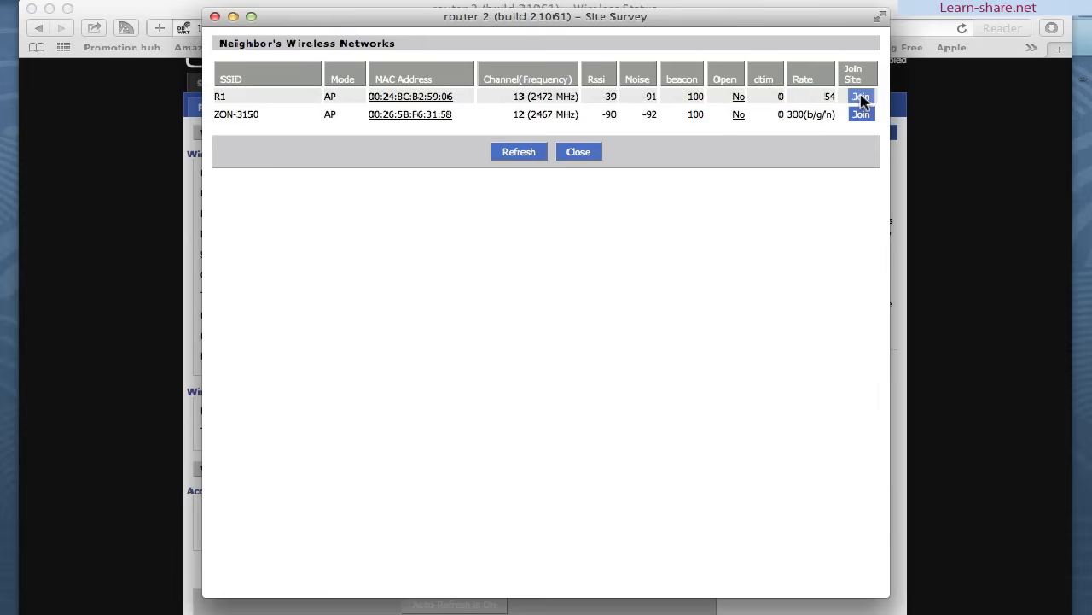
{"action": "left_click", "coordinate": [860, 96]}
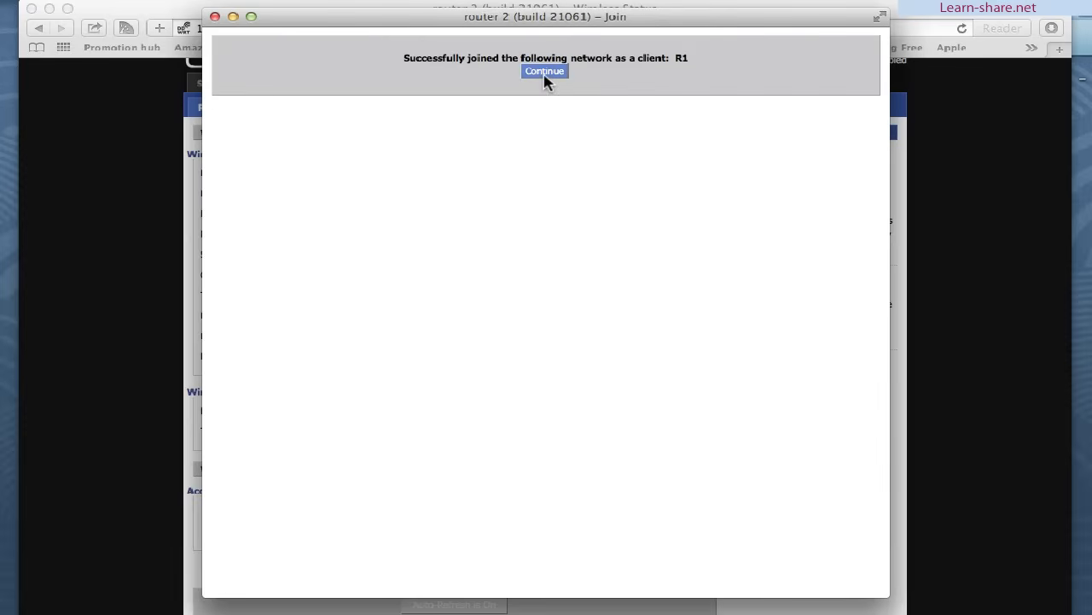
{"action": "left_click", "coordinate": [545, 72]}
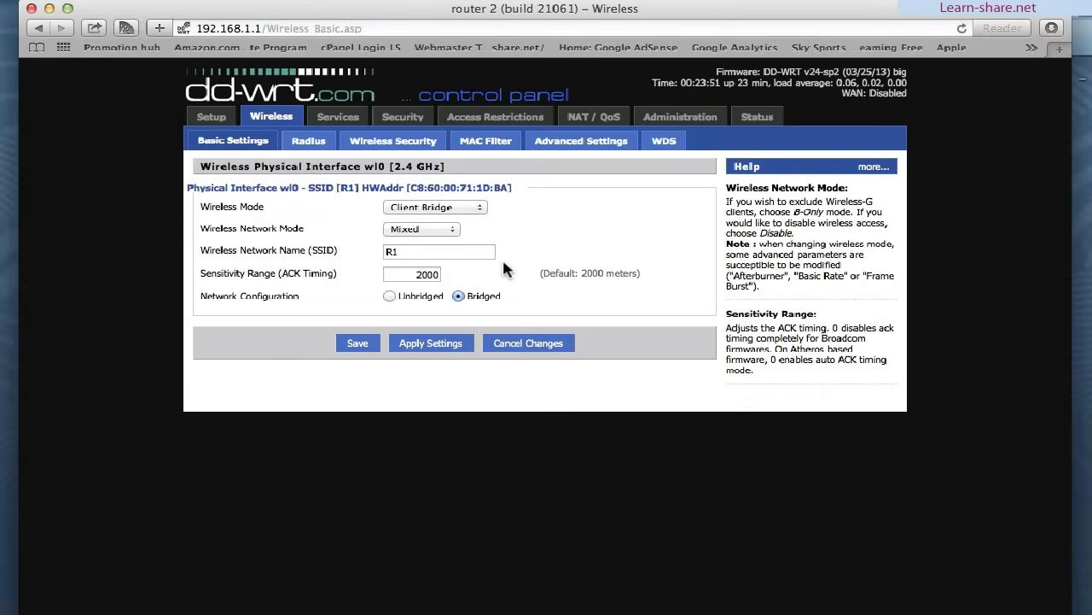
{"action": "mouse_move", "coordinate": [512, 274]}
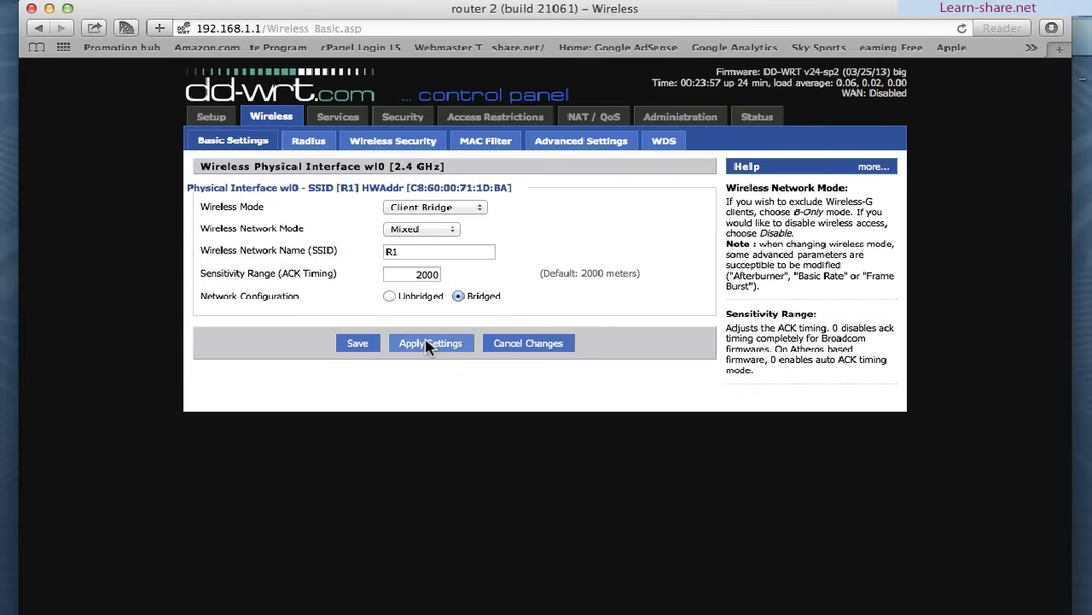
- Apply the Client Bridge wireless settings on SSID R1 and let the page reload
{"action": "left_click", "coordinate": [430, 342]}
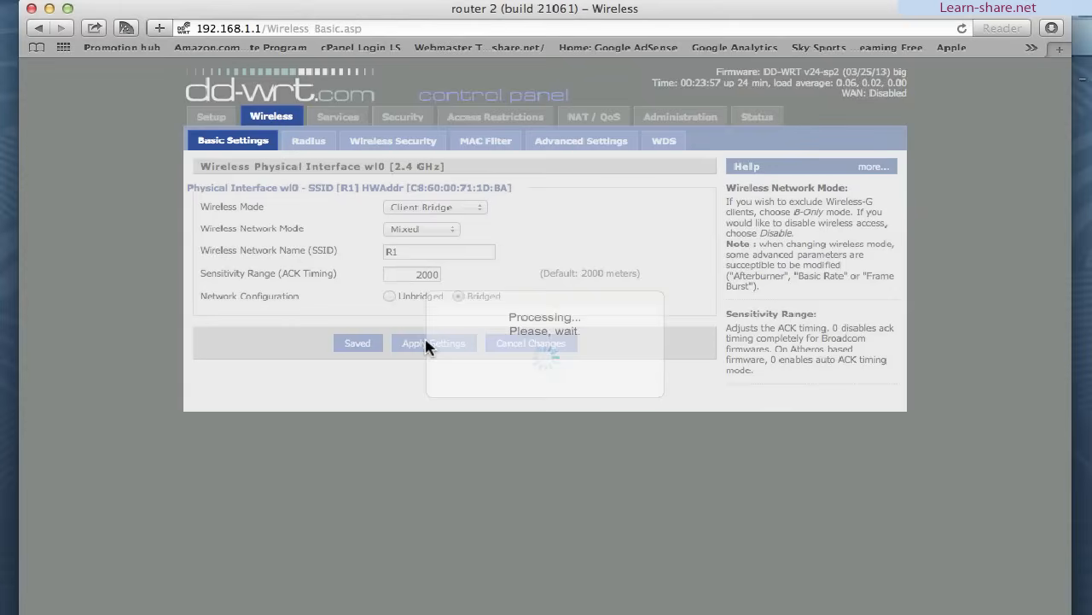
{"action": "left_click", "coordinate": [433, 342]}
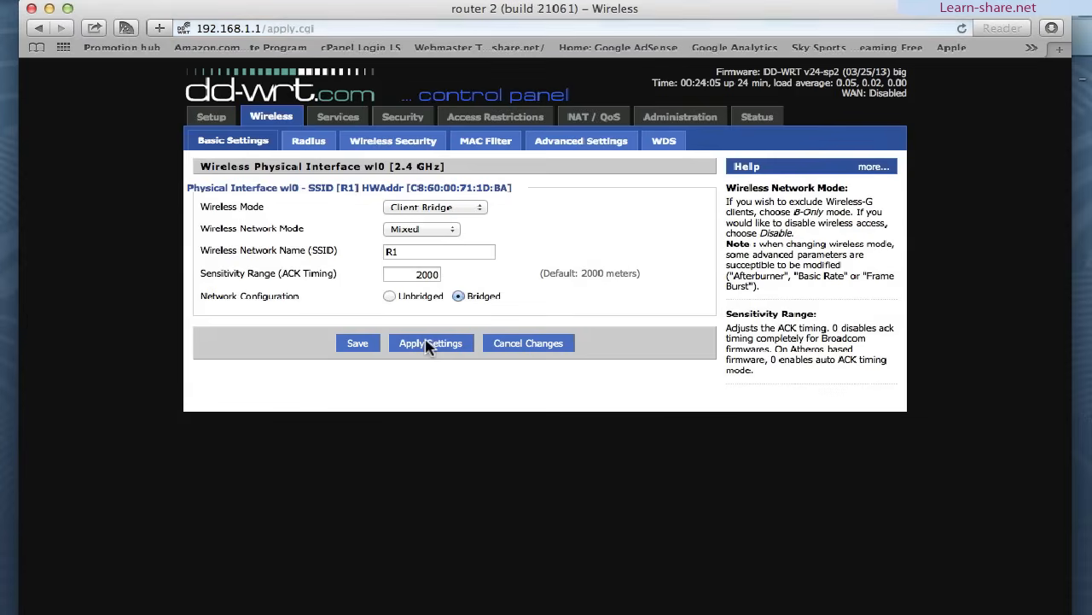
{"action": "mouse_move", "coordinate": [359, 342]}
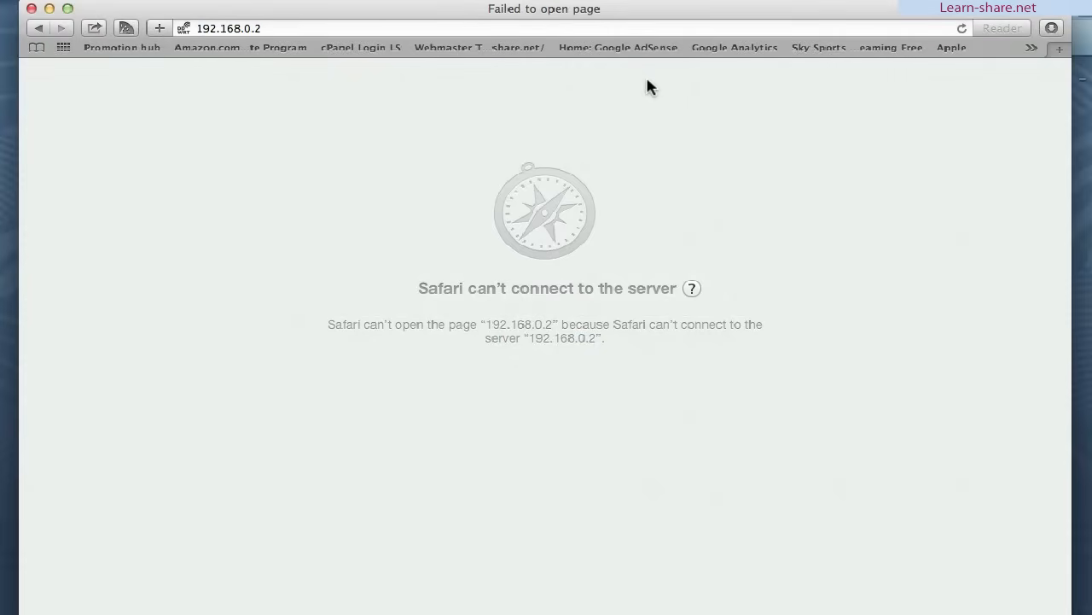
- Reload 192.168.0.2 in Safari until the second router's DD-WRT Status page loads
{"action": "left_click", "coordinate": [962, 28]}
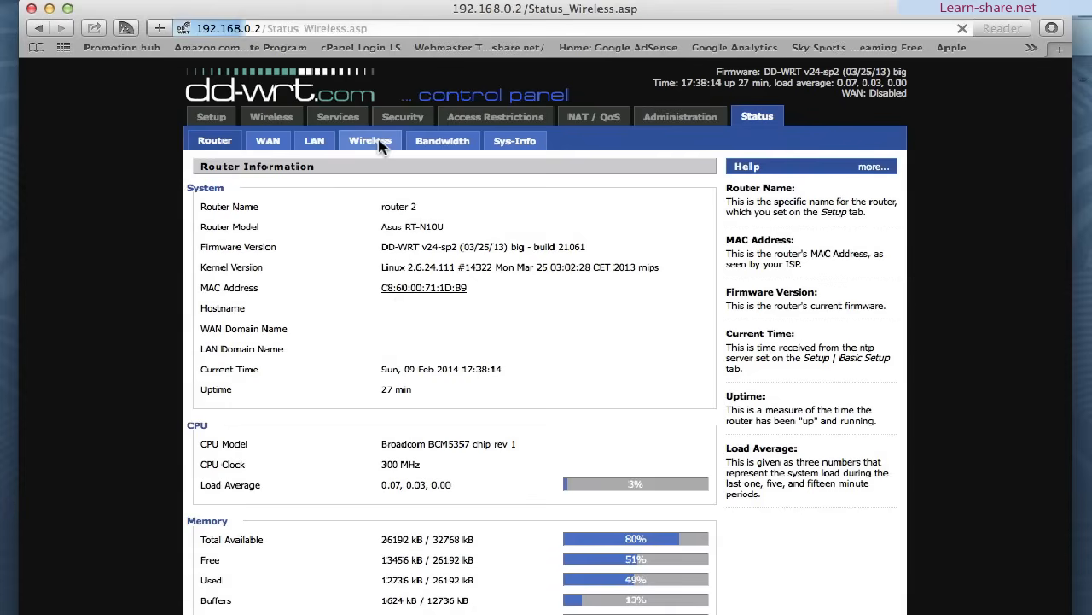
- View Wireless Status showing the bridge linked to R1 on channel 13, WEP, about 61% signal
{"action": "left_click", "coordinate": [369, 140]}
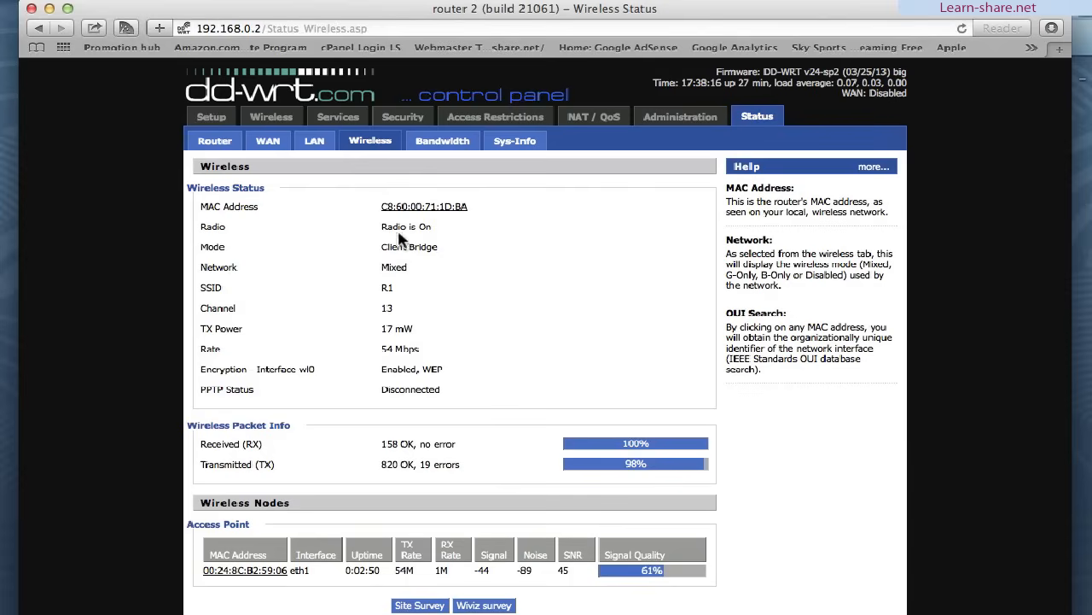
{"action": "scroll", "scroll_direction": "down", "scroll_amount": 3}
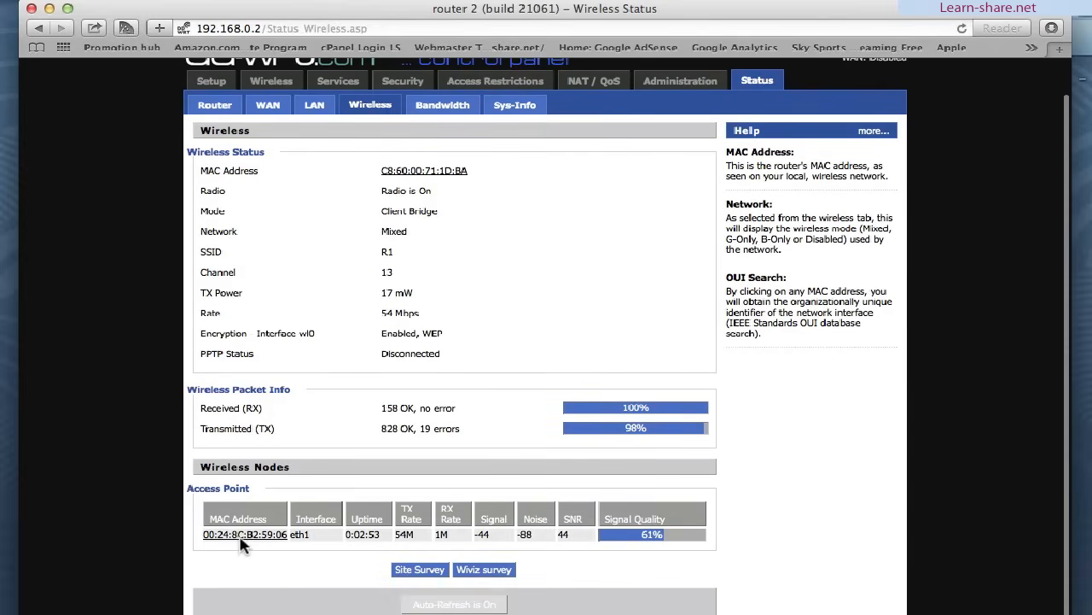
{"action": "mouse_move", "coordinate": [244, 533]}
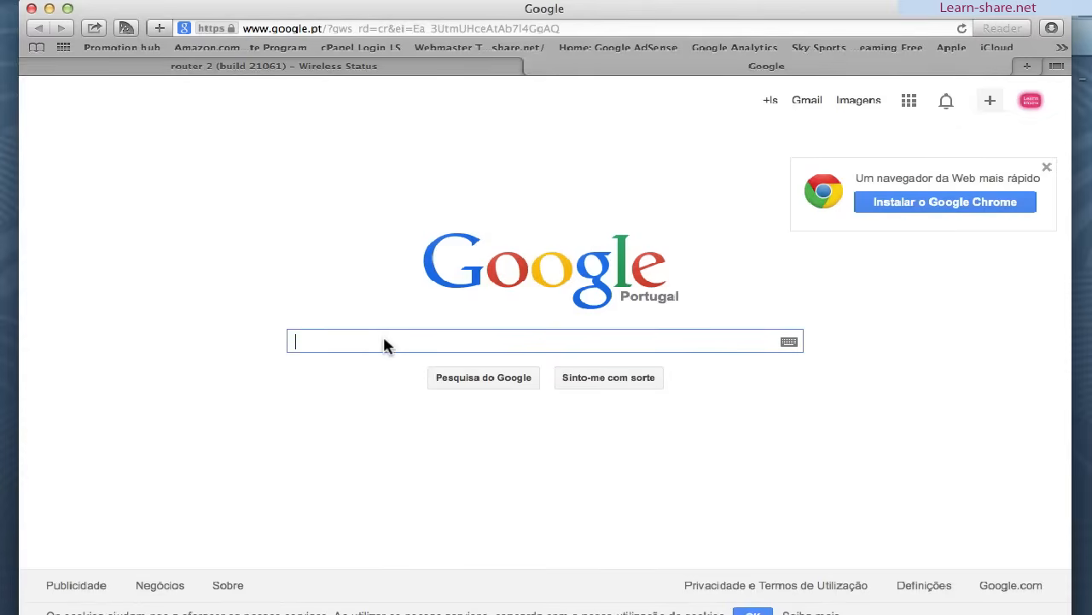
- Start a Google search in a new tab, entering 'cl' in the search box
{"action": "type", "text": "cl"}
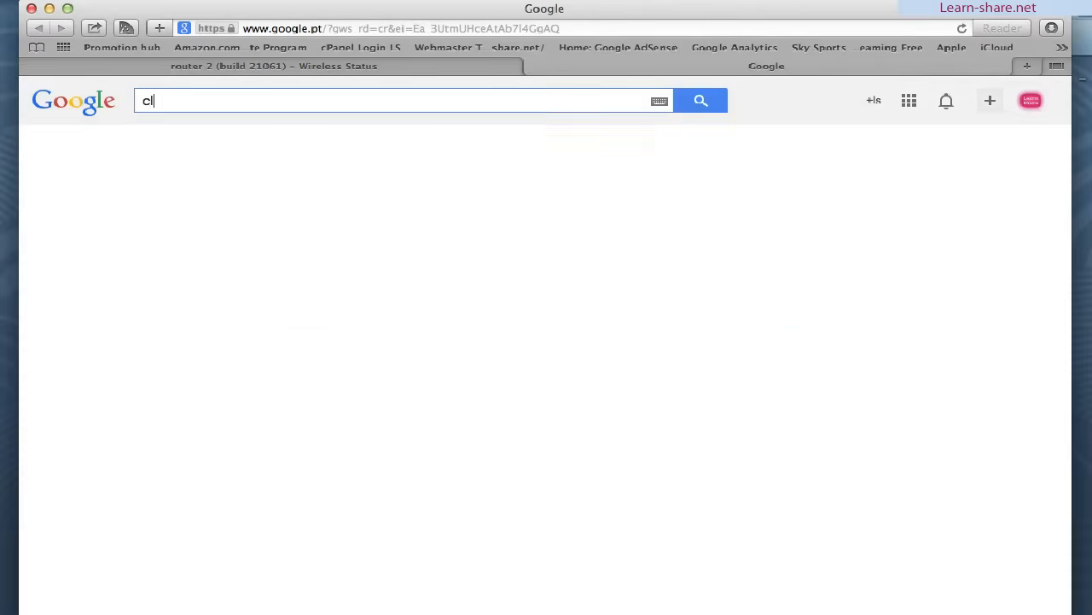